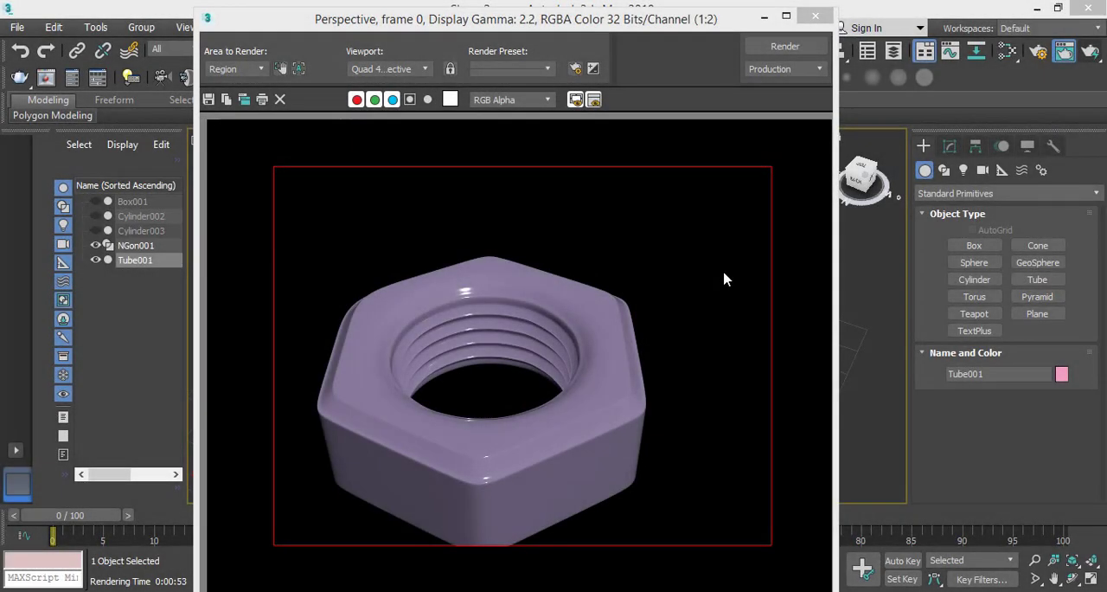
{"action": "mouse_move", "coordinate": [725, 276]}
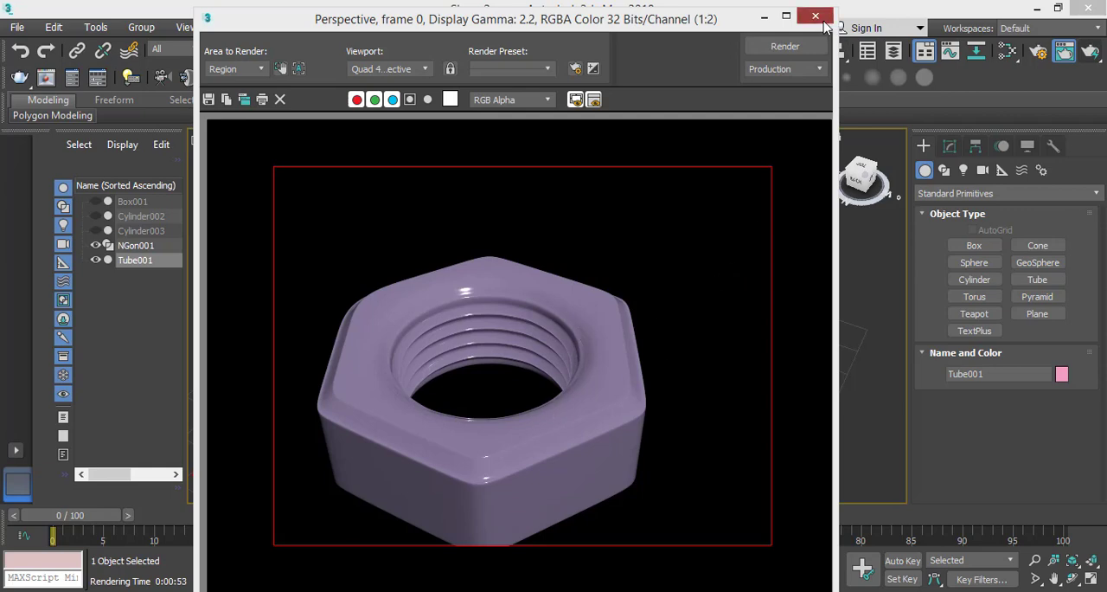
- Close the Rendered Frame Window and orbit in close to the nut's internal thread rims
{"action": "left_click", "coordinate": [814, 15]}
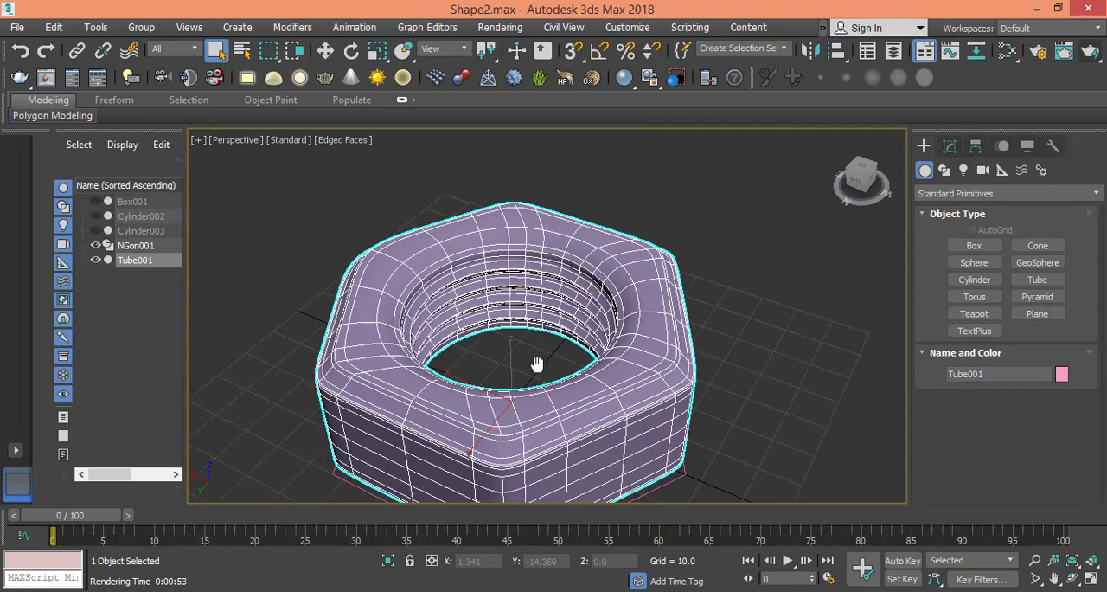
{"action": "left_click_drag", "start_coordinate": [537, 363], "coordinate": [519, 320]}
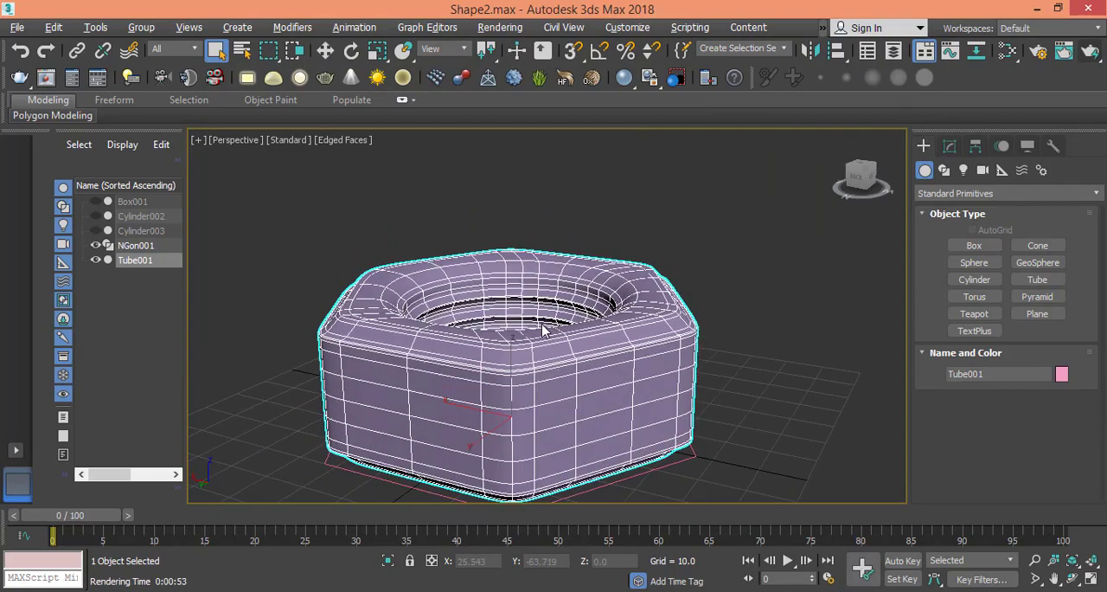
{"action": "left_click_drag", "start_coordinate": [545, 329], "coordinate": [467, 393]}
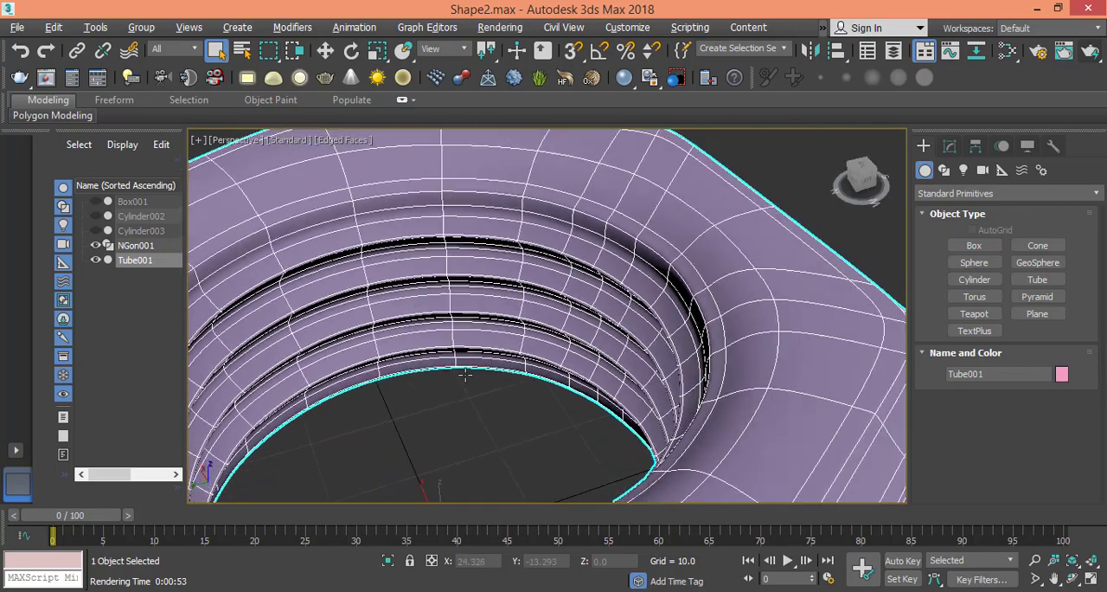
{"action": "left_click_drag", "start_coordinate": [467, 372], "coordinate": [606, 363]}
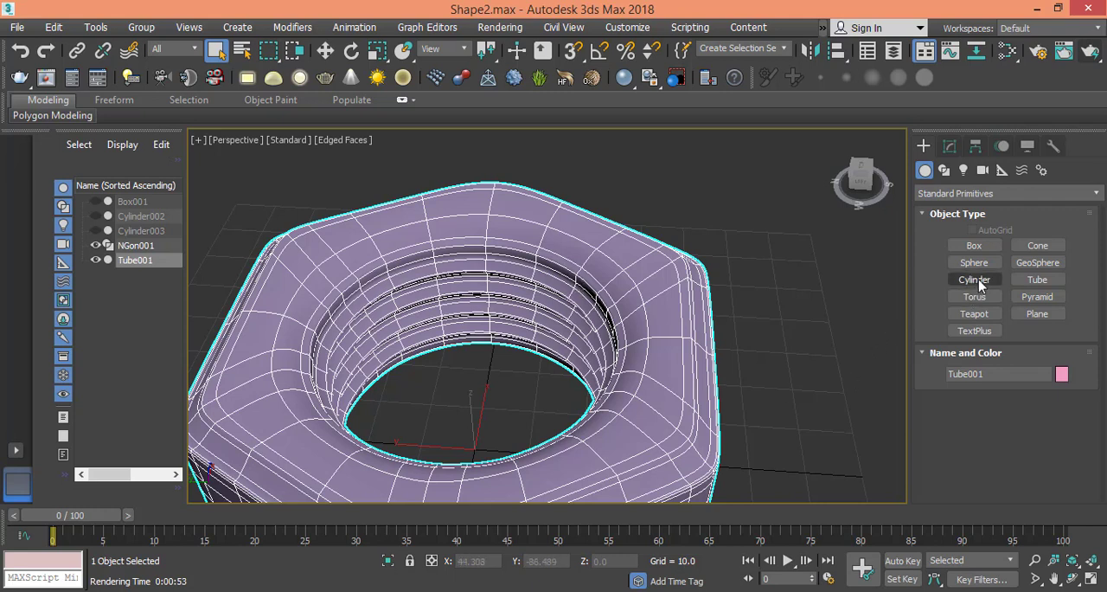
{"action": "mouse_move", "coordinate": [1037, 279]}
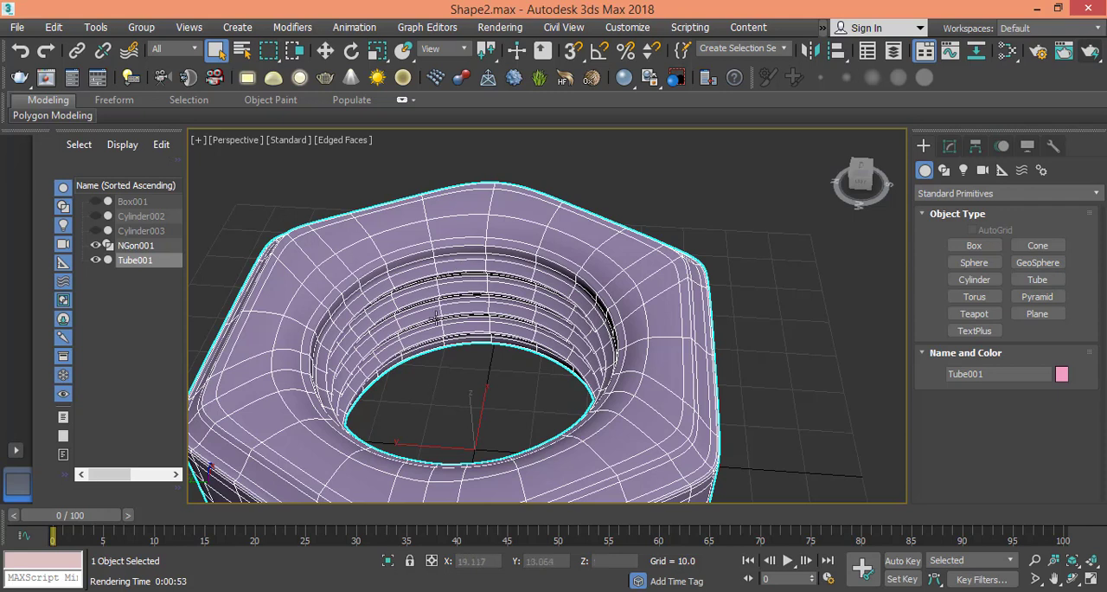
{"action": "mouse_move", "coordinate": [826, 345]}
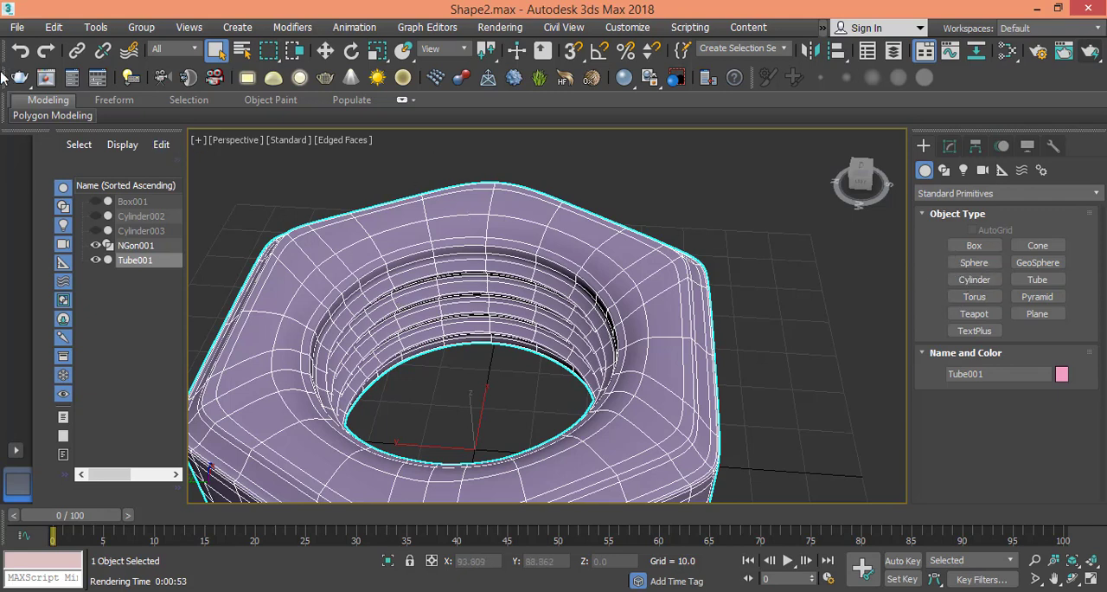
{"action": "mouse_move", "coordinate": [22, 48]}
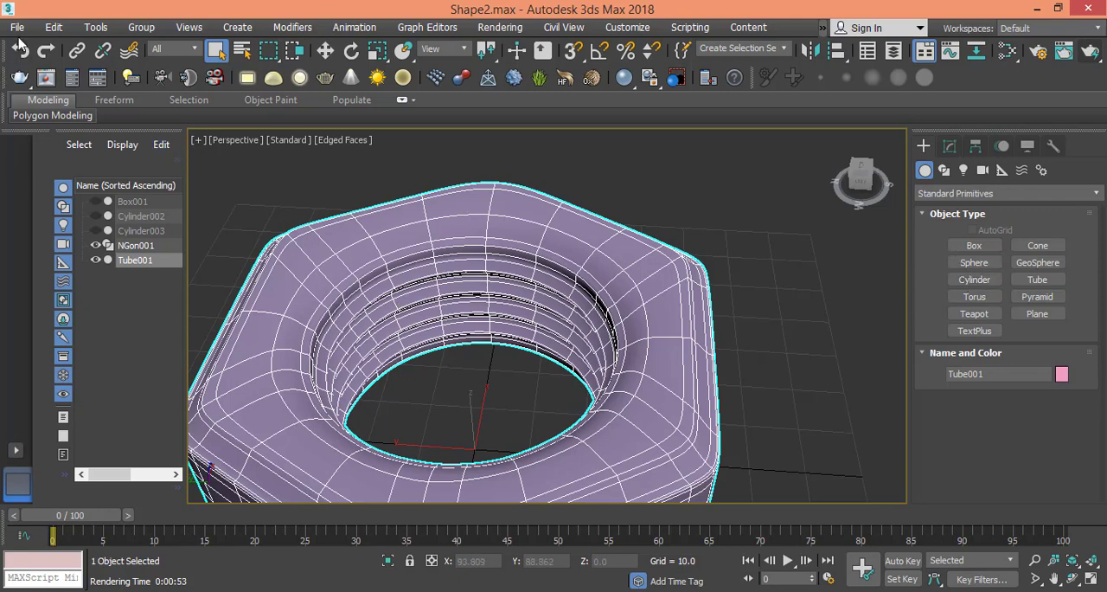
- Start a New All empty scene and enable Snaps Toggle with Grid Points snapping
{"action": "left_click", "coordinate": [16, 26]}
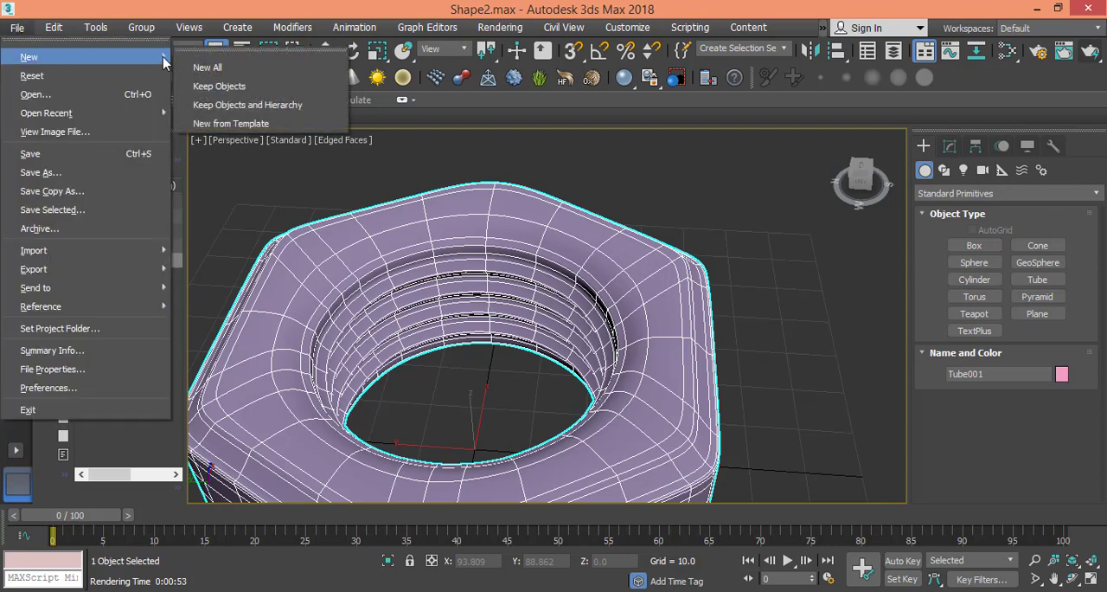
{"action": "left_click", "coordinate": [207, 67]}
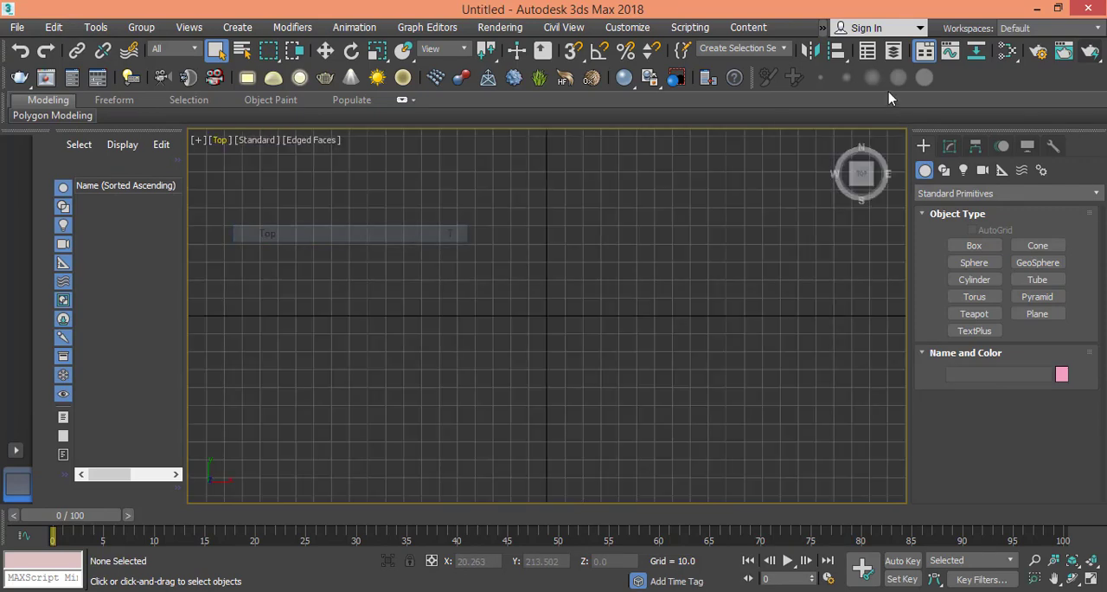
{"action": "mouse_move", "coordinate": [572, 54]}
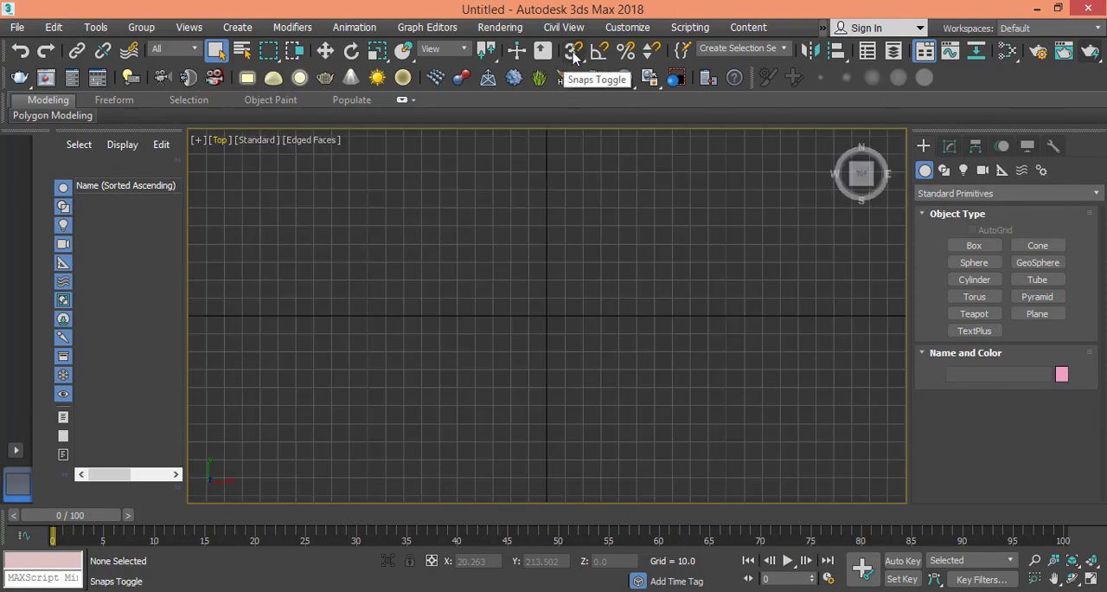
{"action": "left_click", "coordinate": [572, 50]}
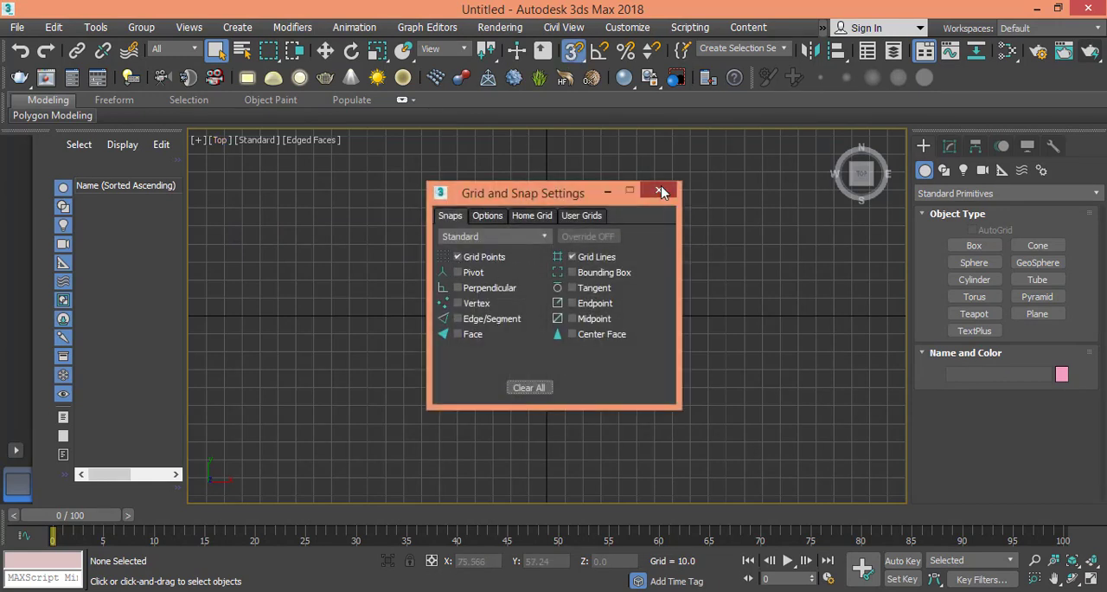
{"action": "left_click", "coordinate": [661, 192]}
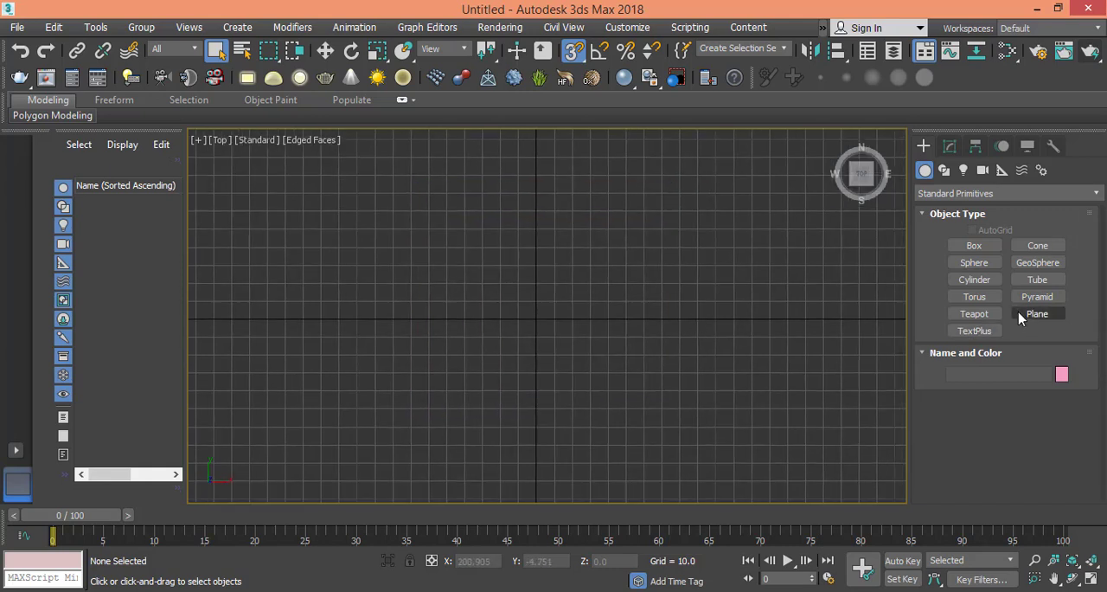
- Create Tube001 by dragging a Tube primitive out from the origin in the Top viewport
{"action": "left_click", "coordinate": [1037, 279]}
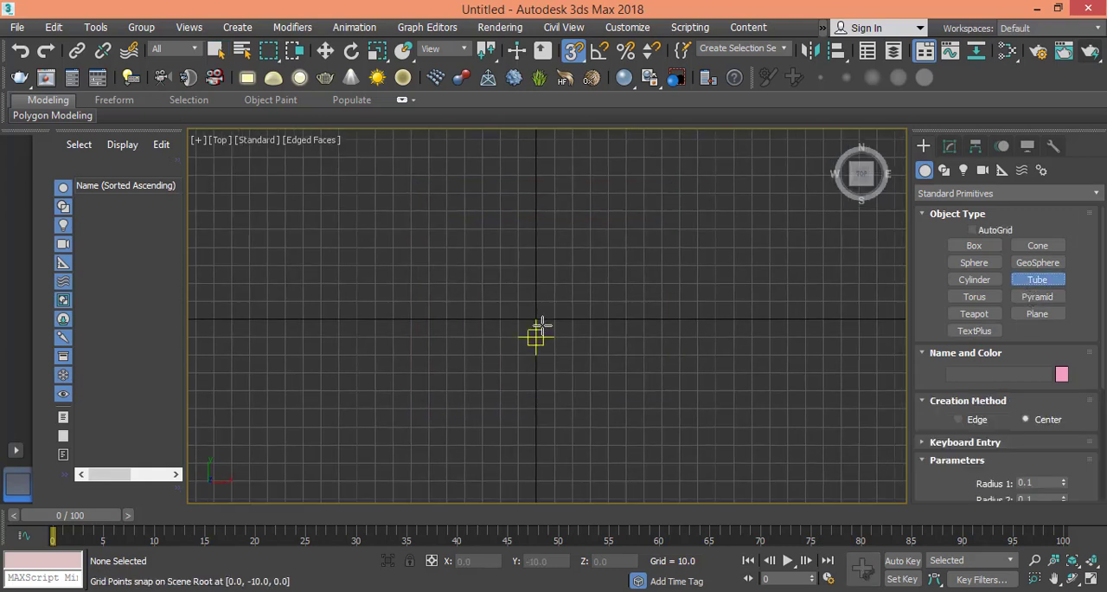
{"action": "left_click_drag", "start_coordinate": [536, 335], "coordinate": [644, 263]}
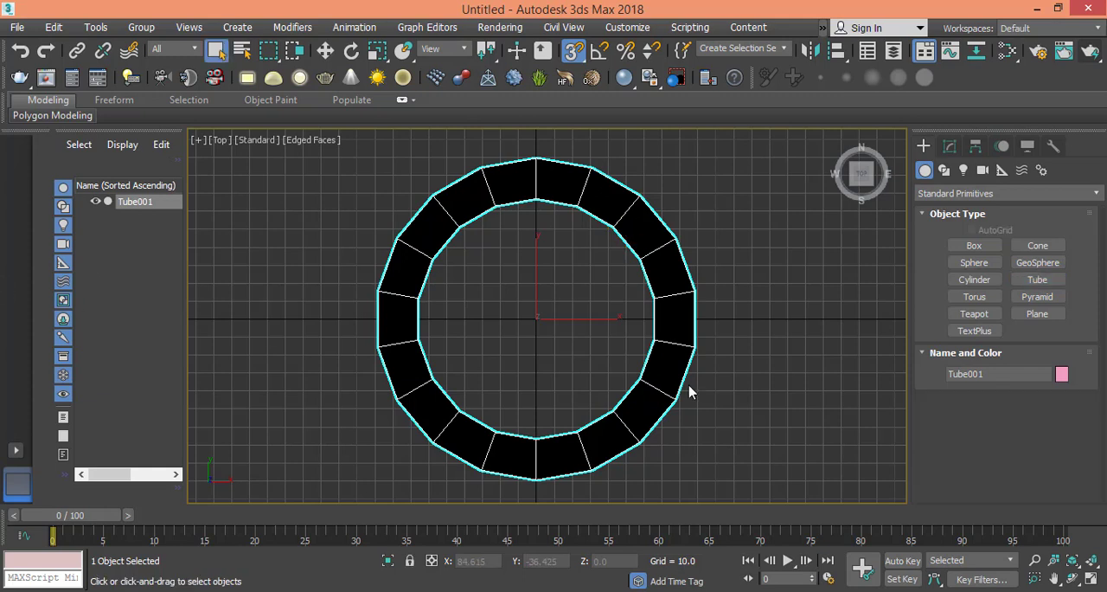
{"action": "left_click", "coordinate": [949, 146]}
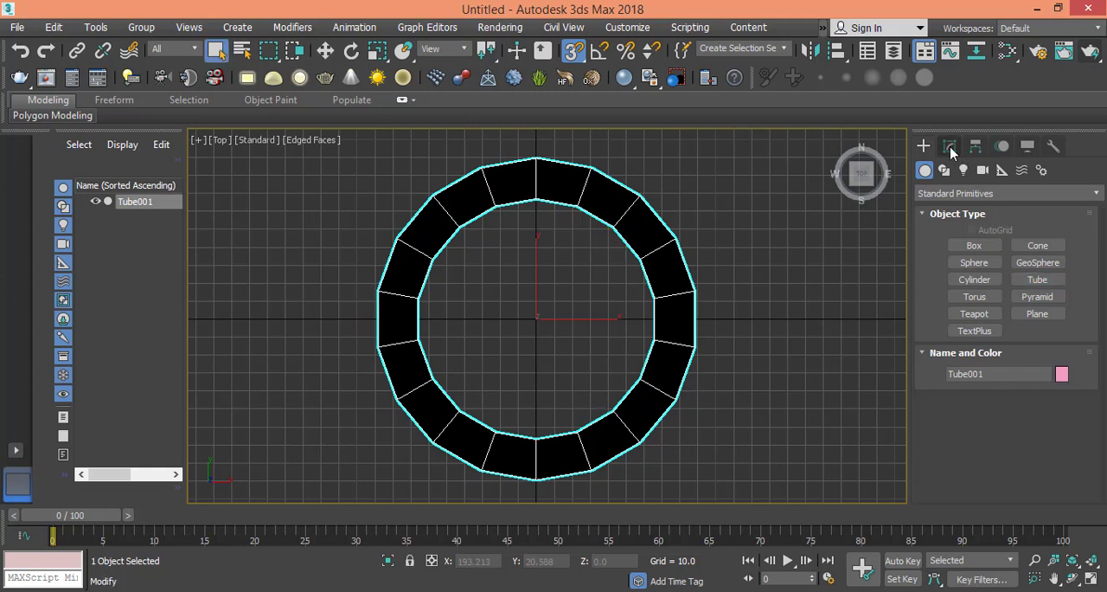
- Set Tube001 to Radius 1 40, Radius 2 22, Height 15, 6 height segments and 24 sides
{"action": "left_click", "coordinate": [949, 145]}
{"action": "type", "text": "40"}
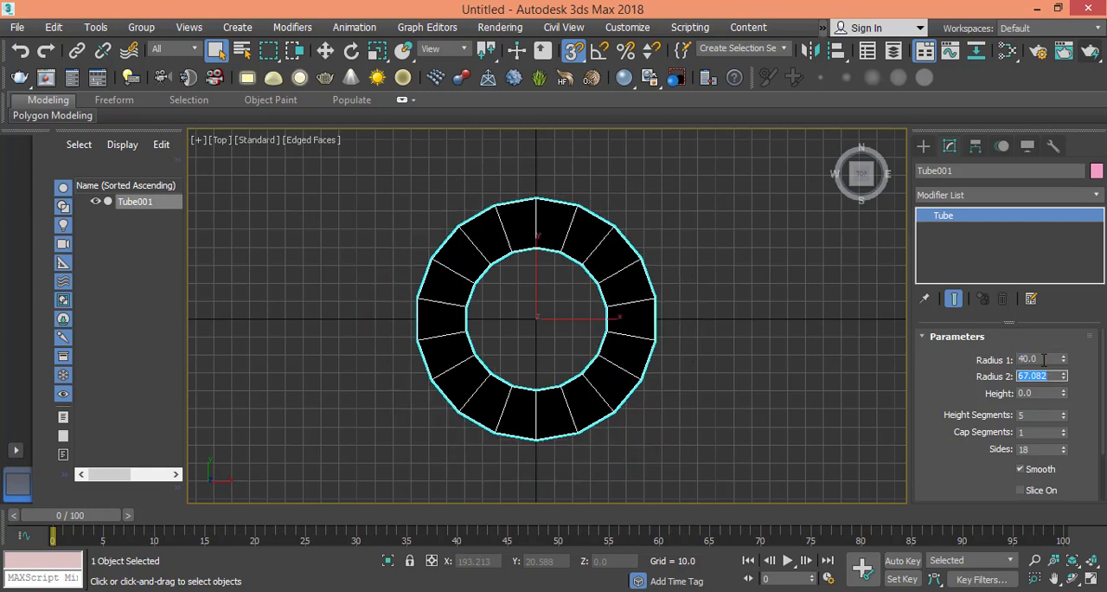
{"action": "type", "text": "22.0"}
{"action": "left_click", "coordinate": [1042, 393]}
{"action": "type", "text": "15"}
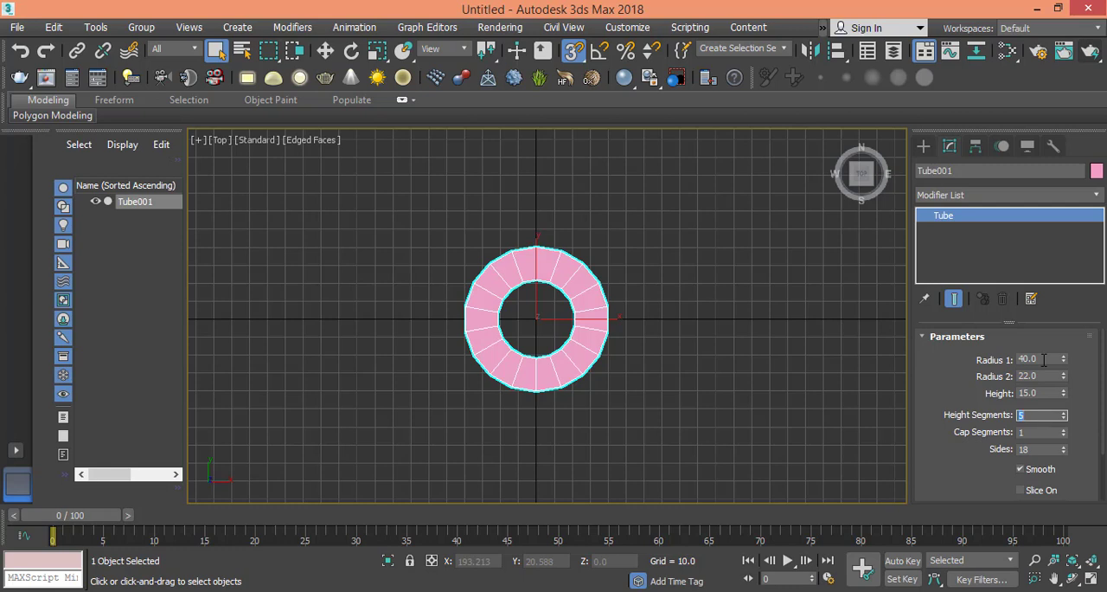
{"action": "left_click", "coordinate": [1065, 412]}
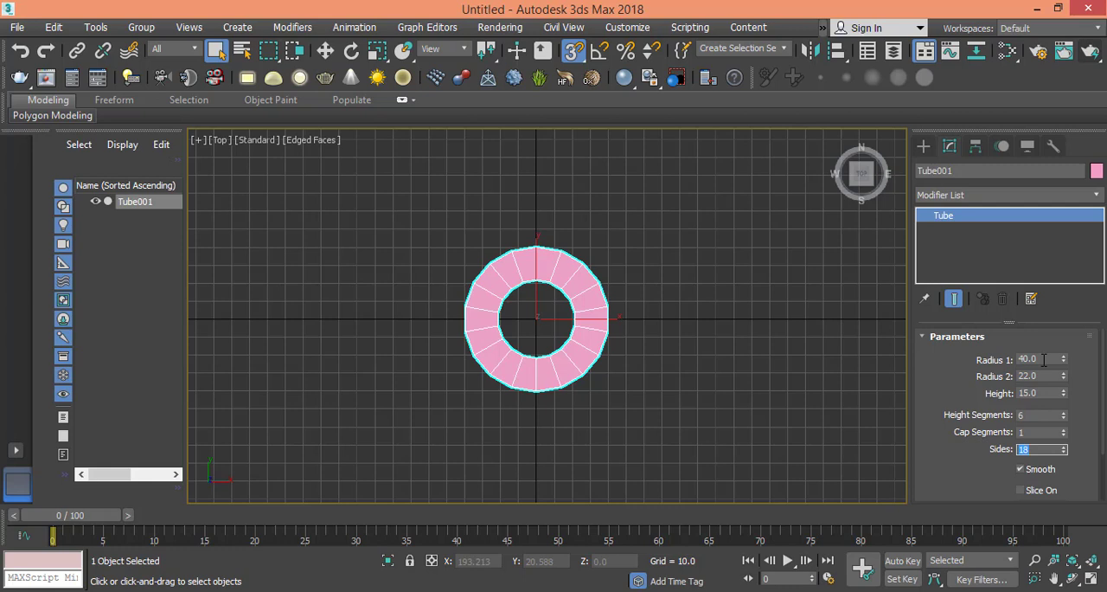
{"action": "left_click", "coordinate": [1063, 446]}
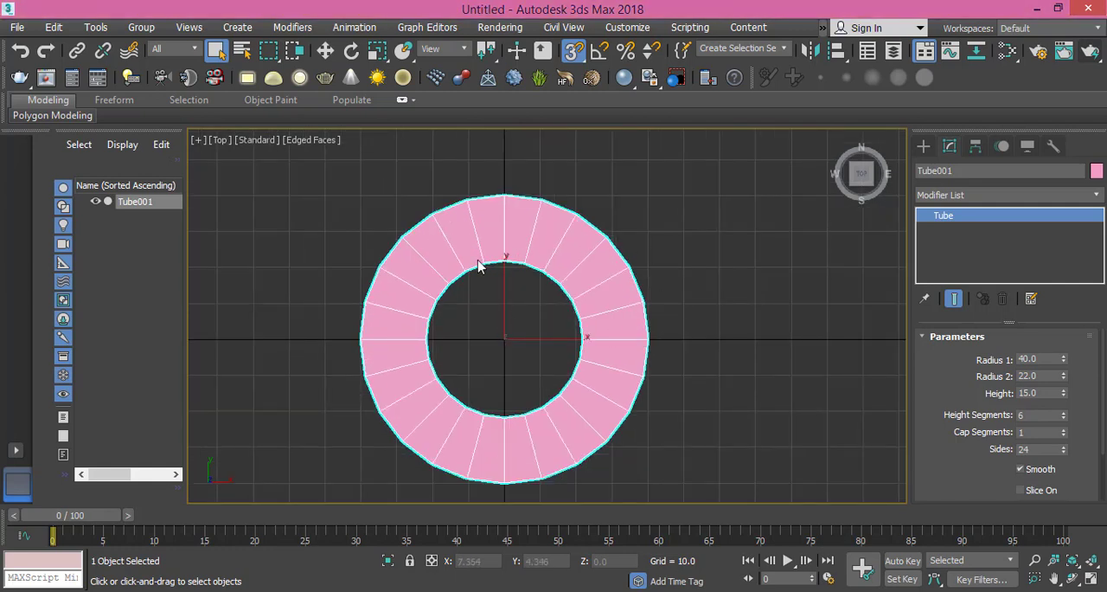
{"action": "mouse_move", "coordinate": [443, 197]}
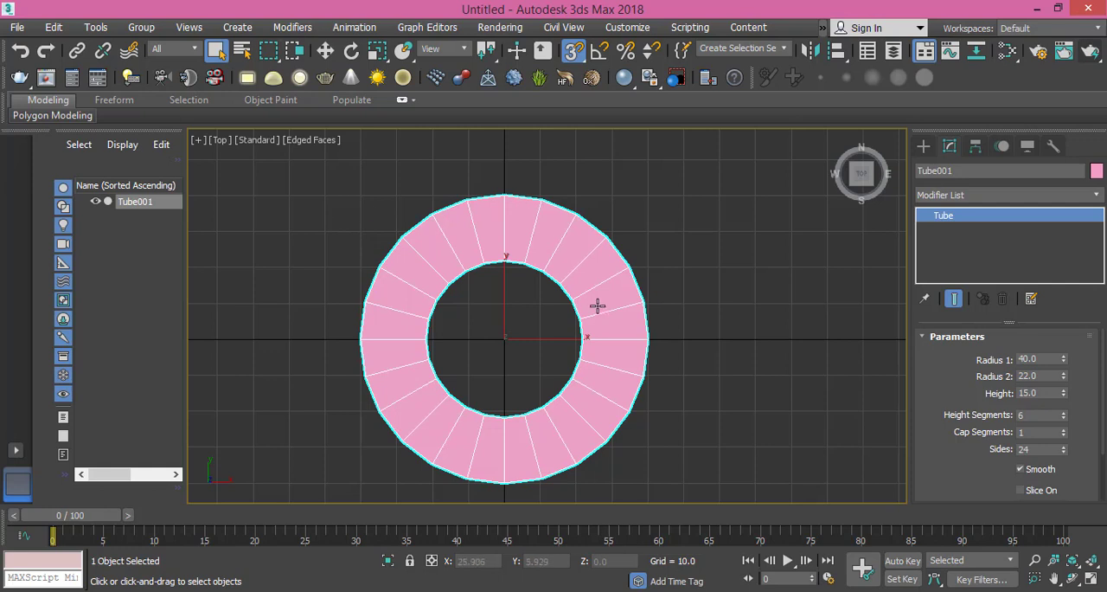
{"action": "mouse_move", "coordinate": [617, 258]}
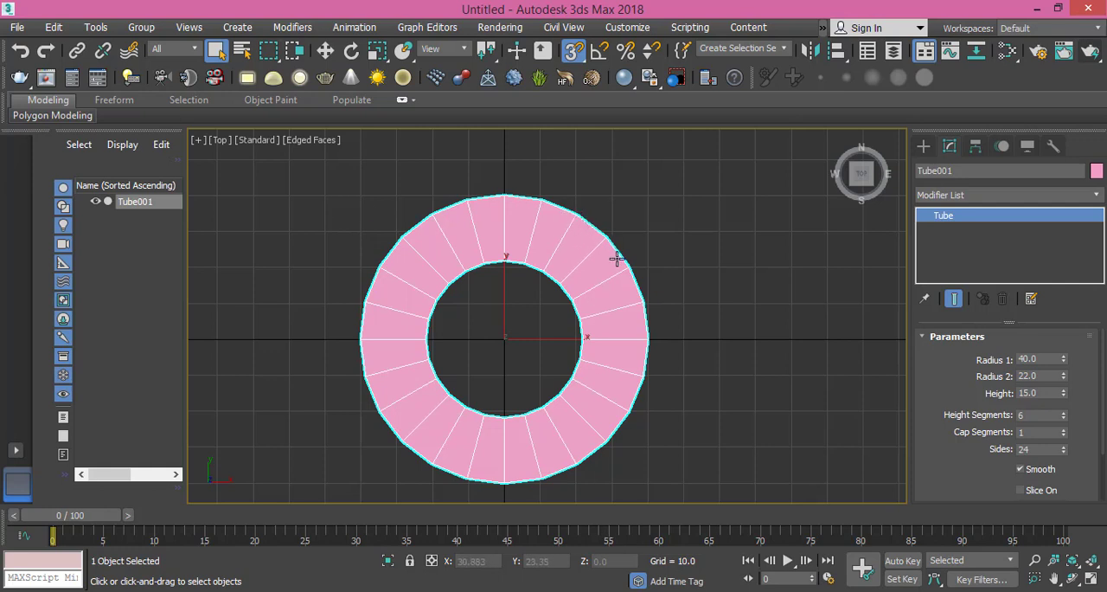
{"action": "mouse_move", "coordinate": [640, 300]}
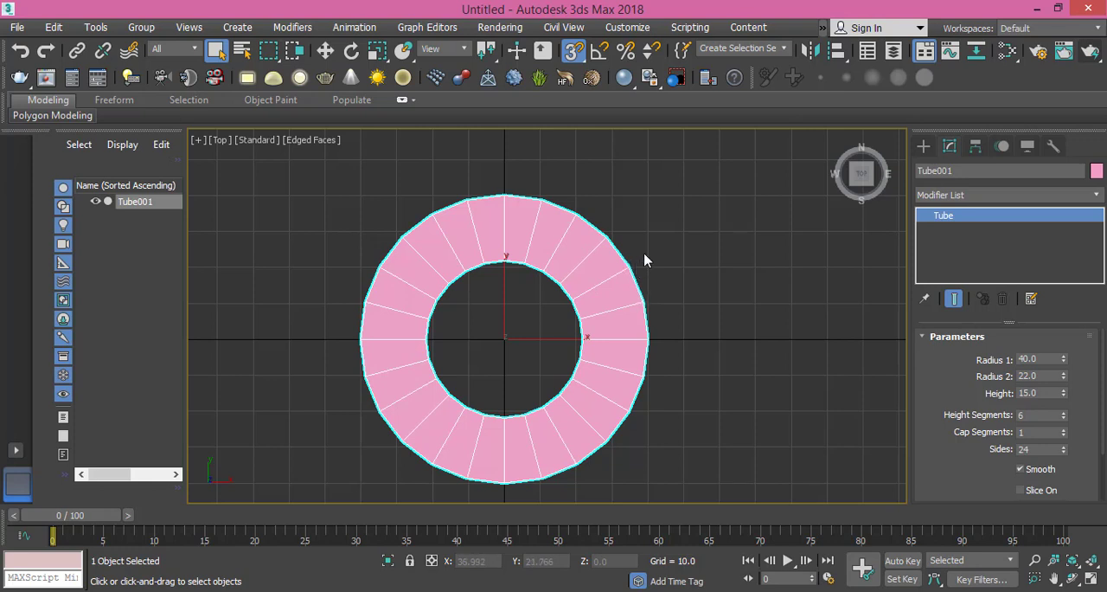
{"action": "mouse_move", "coordinate": [654, 252]}
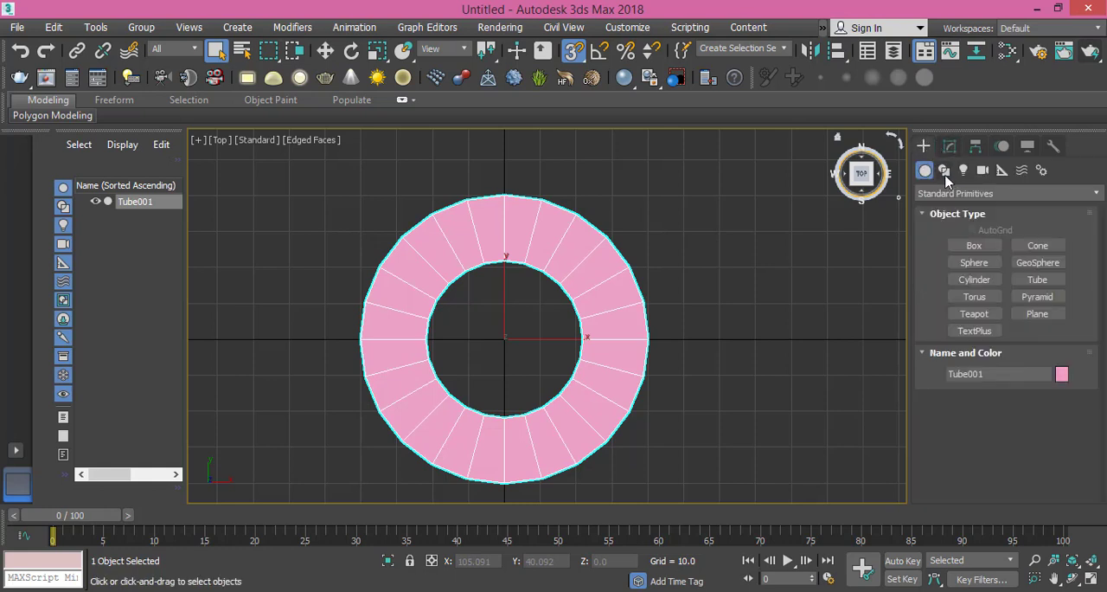
- Start a 6-sided NGon spline to surround the tube from the origin
{"action": "left_click", "coordinate": [944, 170]}
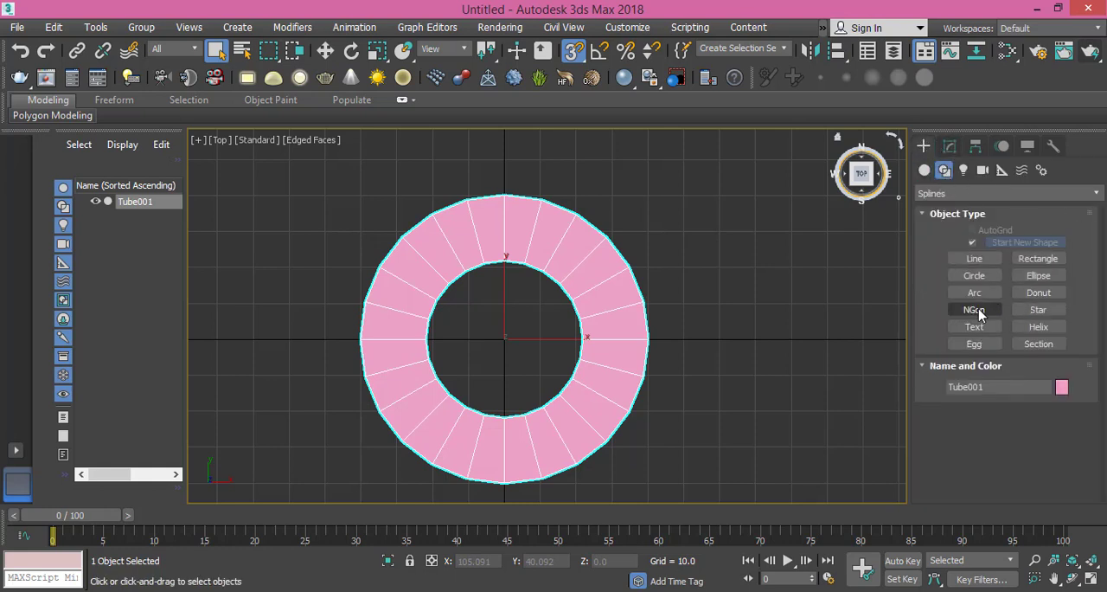
{"action": "left_click", "coordinate": [974, 309]}
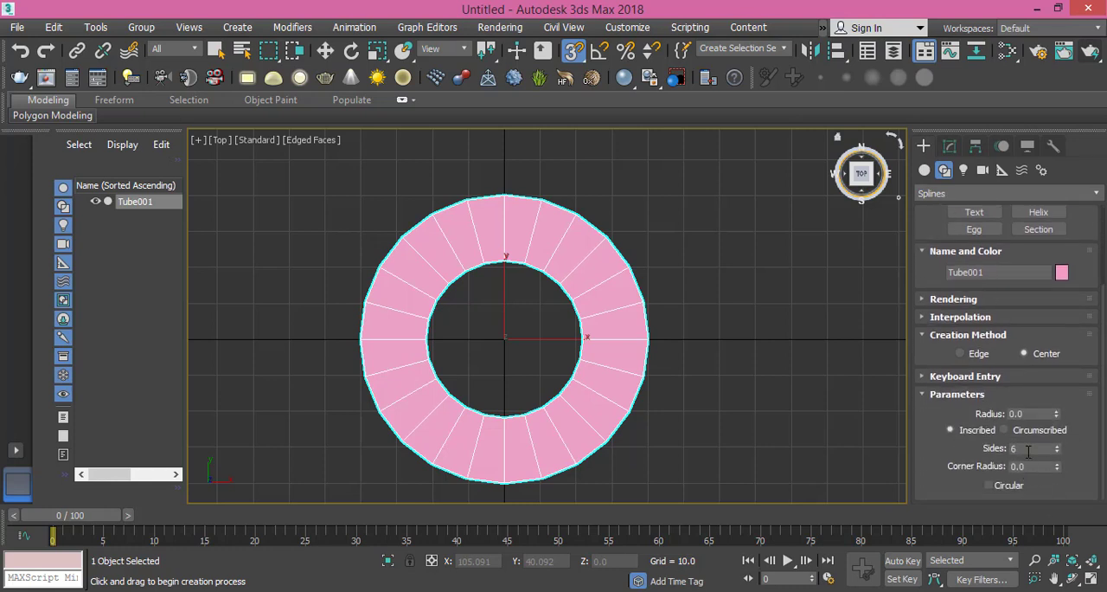
{"action": "mouse_move", "coordinate": [575, 266]}
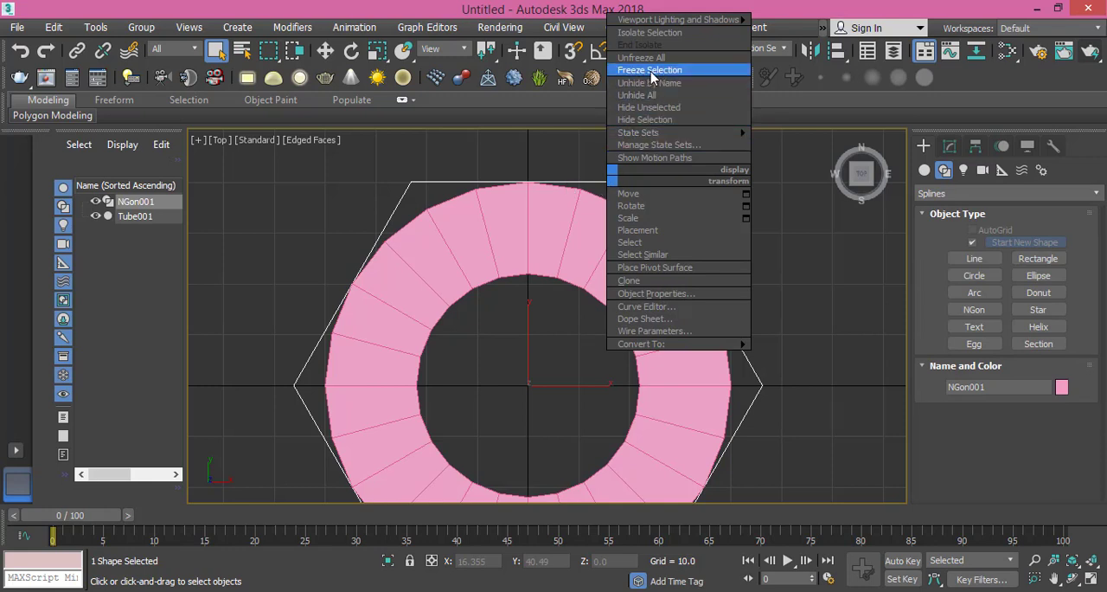
- Freeze the hexagon outline and enter Vertex sub-object mode on the tube
{"action": "left_click", "coordinate": [636, 171]}
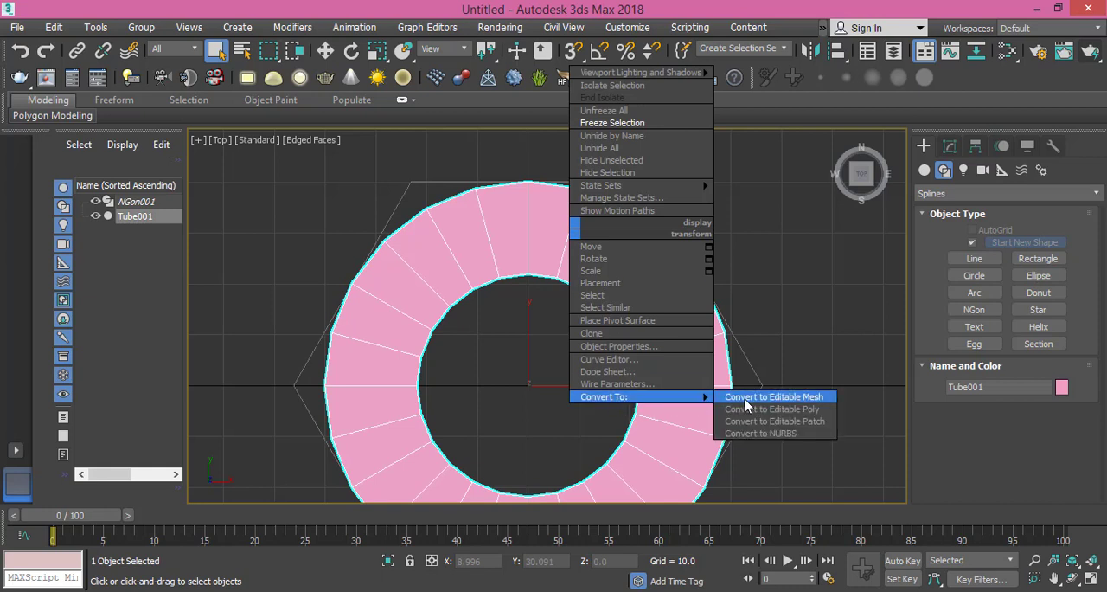
{"action": "mouse_move", "coordinate": [772, 409]}
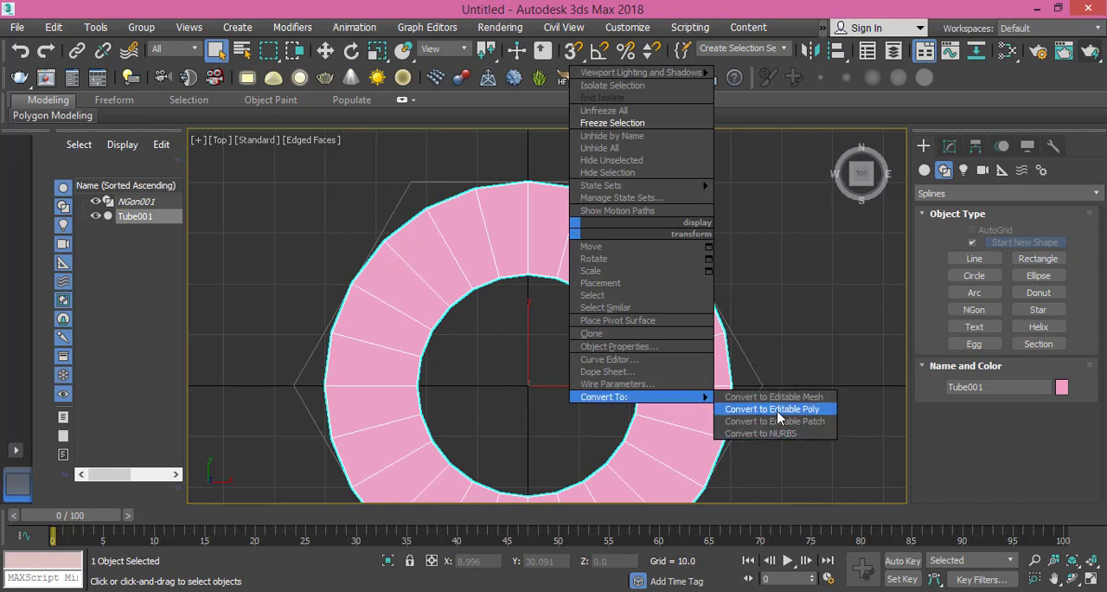
{"action": "left_click", "coordinate": [771, 409]}
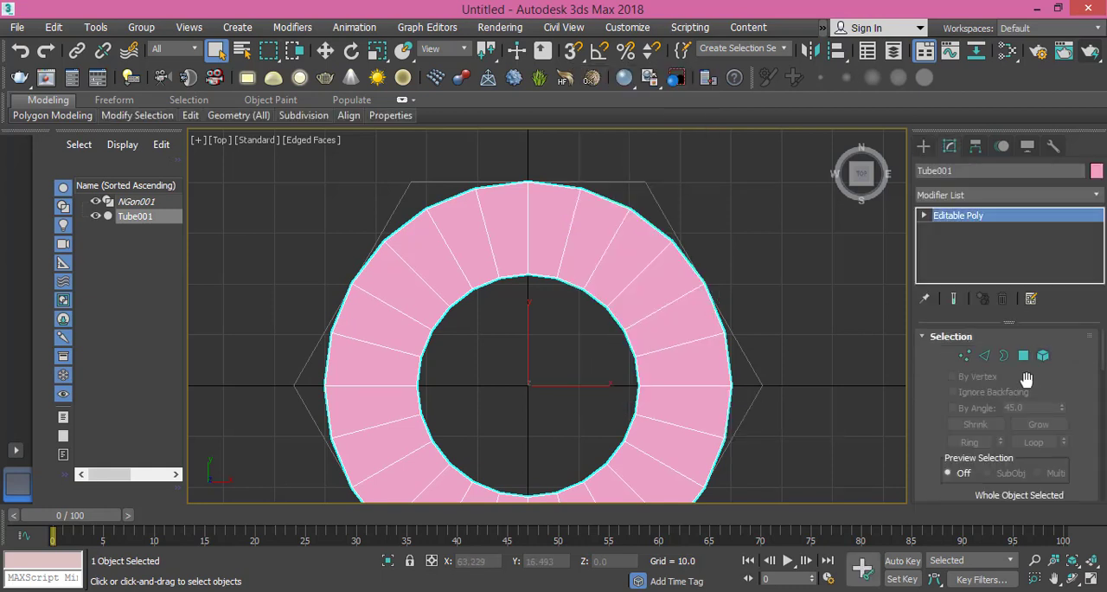
{"action": "left_click", "coordinate": [966, 356]}
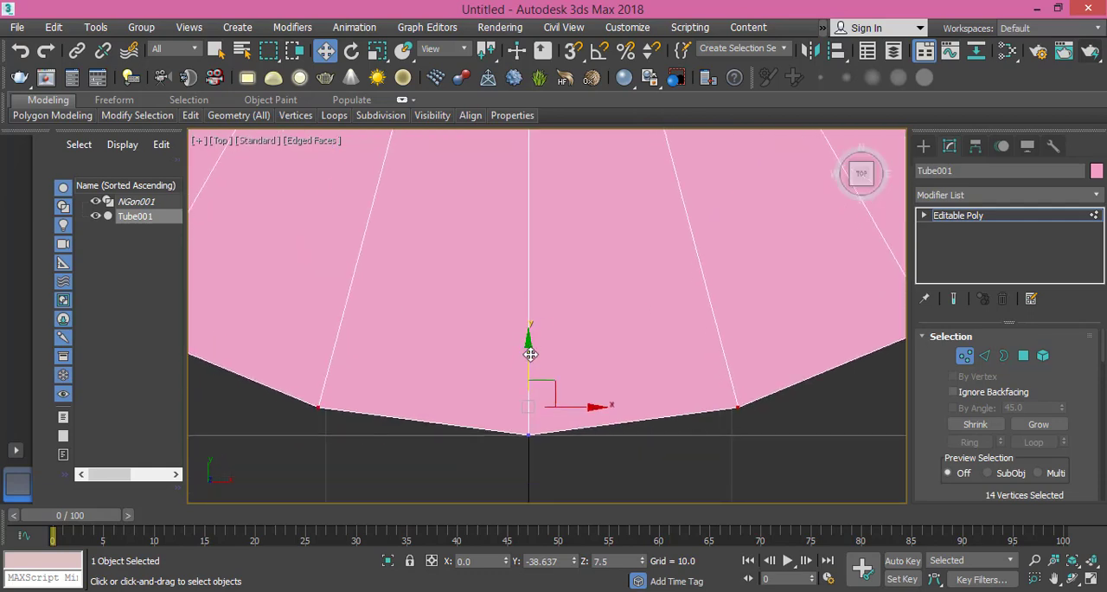
- Move and scale the tube's outer vertices onto the hexagon corners and straight edges
{"action": "left_click_drag", "start_coordinate": [529, 337], "coordinate": [529, 359]}
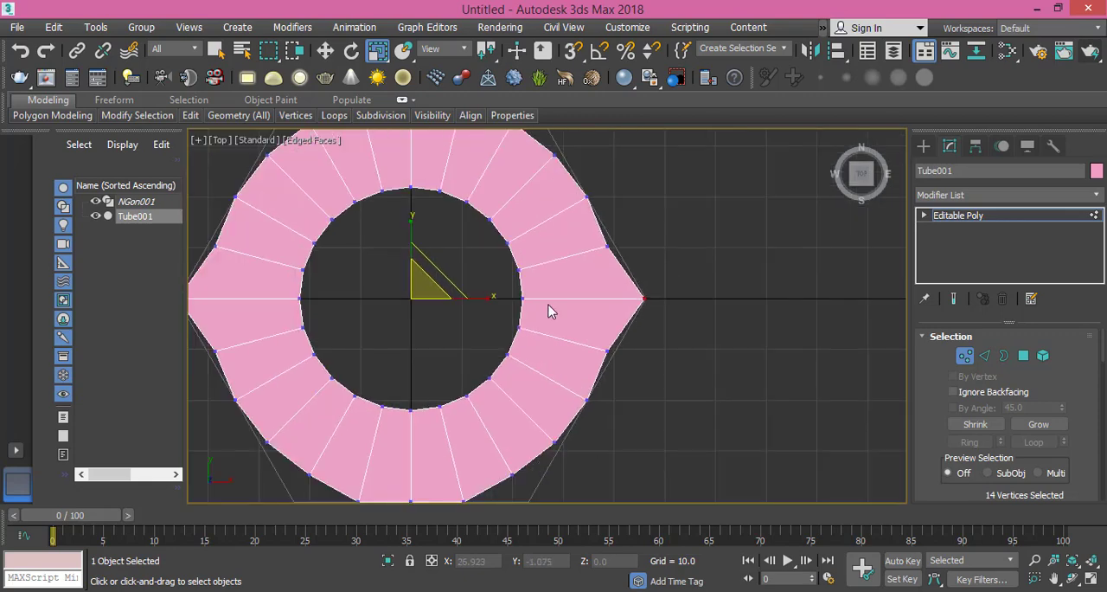
{"action": "left_click_drag", "start_coordinate": [553, 312], "coordinate": [660, 361]}
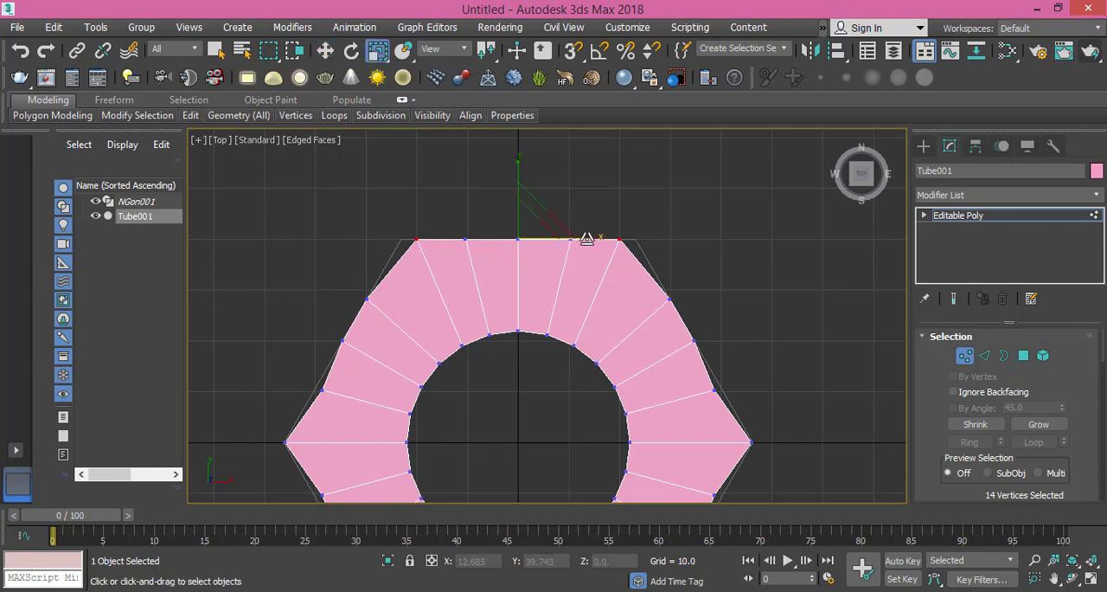
{"action": "left_click_drag", "start_coordinate": [587, 238], "coordinate": [605, 238]}
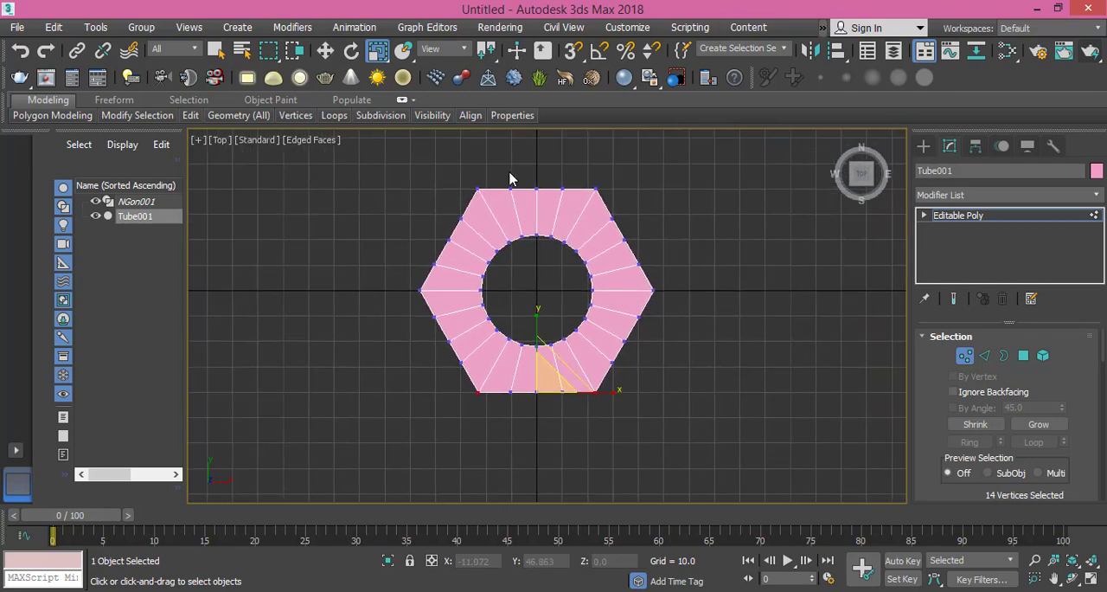
{"action": "mouse_move", "coordinate": [625, 273]}
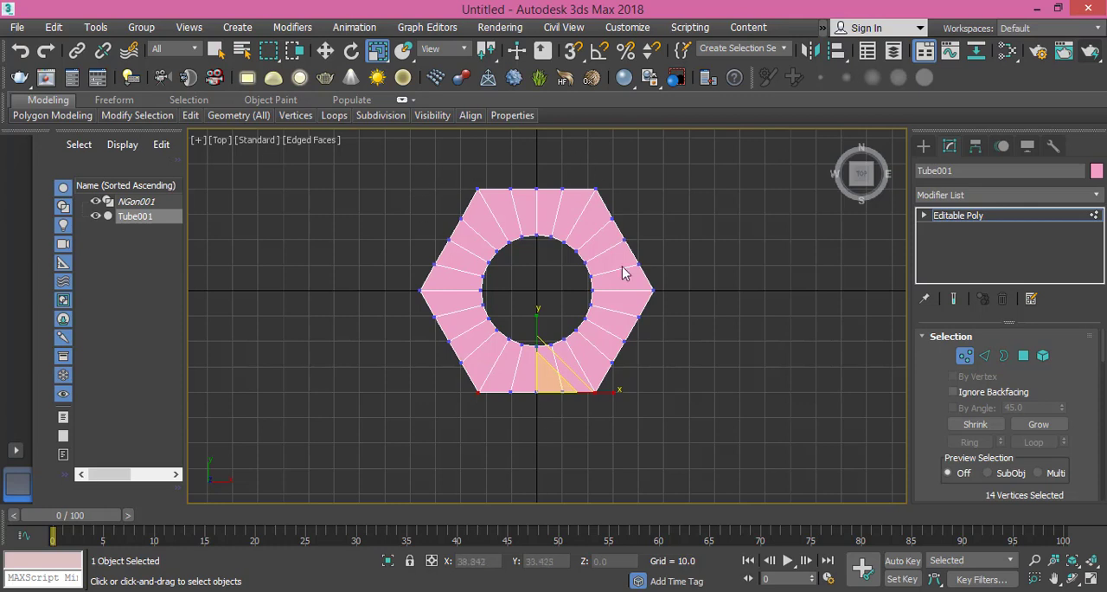
{"action": "mouse_move", "coordinate": [595, 192]}
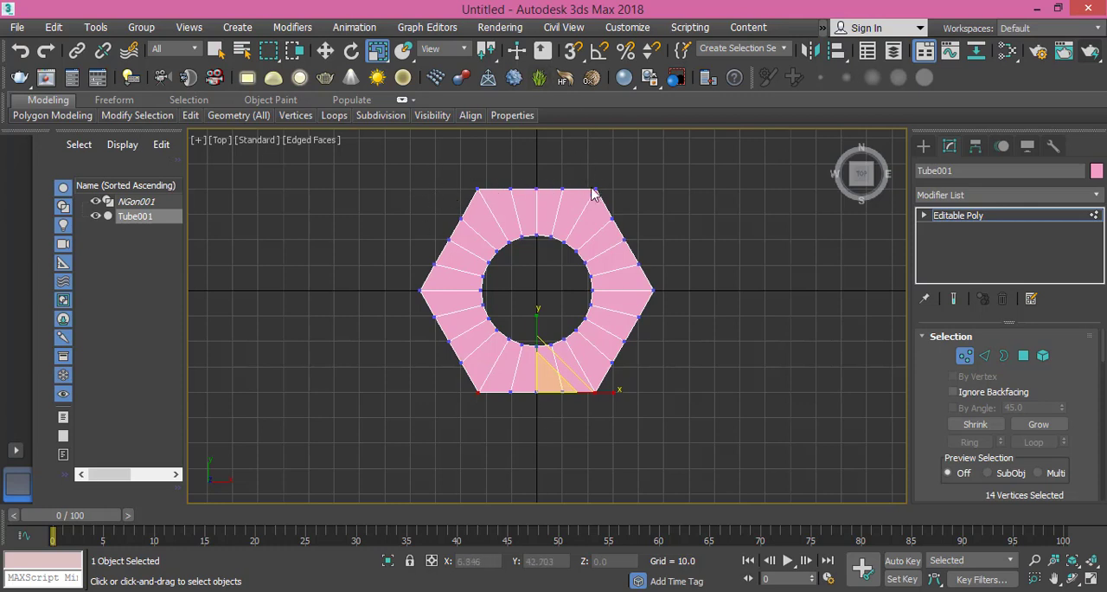
{"action": "mouse_move", "coordinate": [523, 333]}
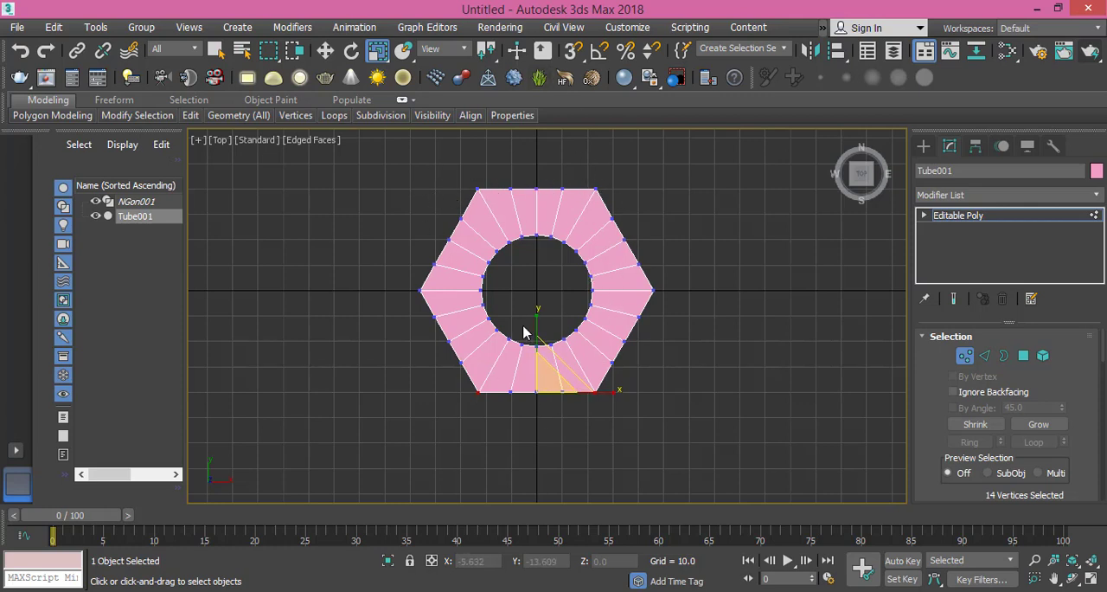
{"action": "mouse_move", "coordinate": [515, 255]}
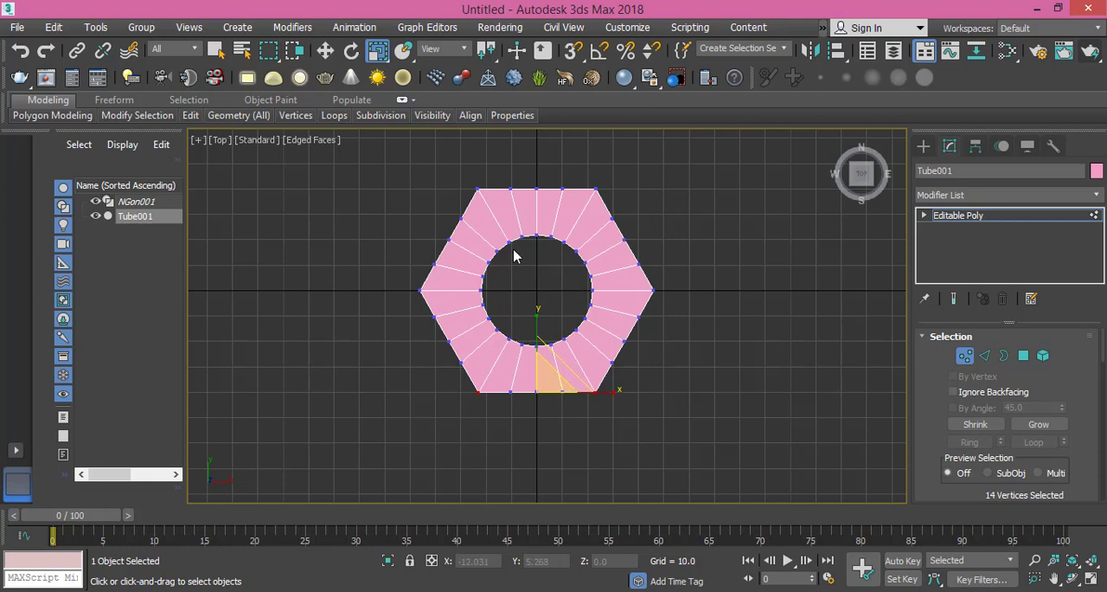
{"action": "mouse_move", "coordinate": [508, 364]}
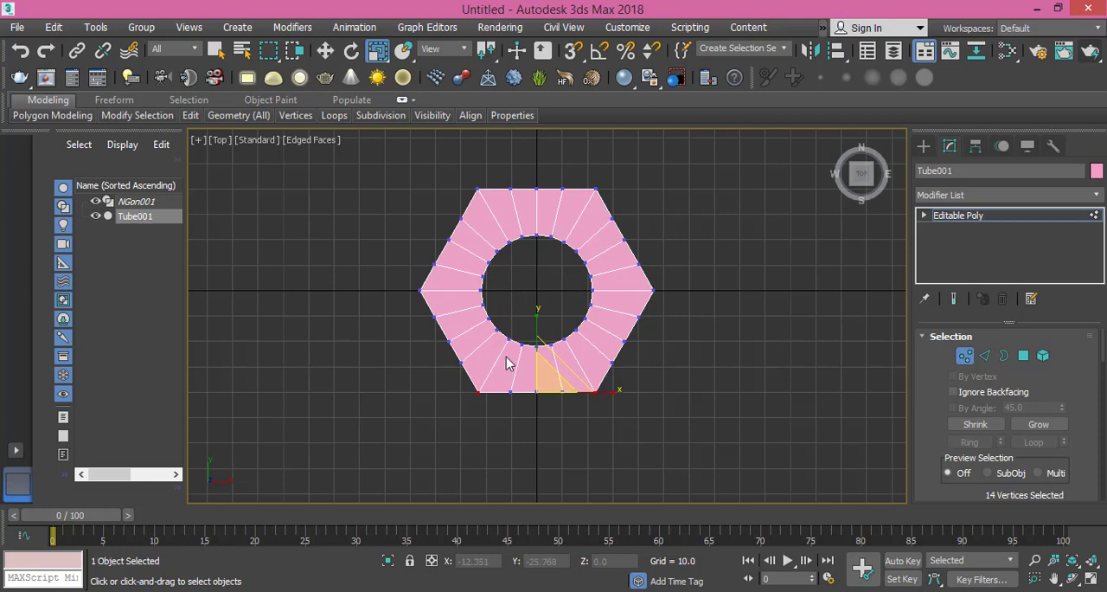
- Switch the Top viewport to Perspective to see the hole's inner wall
{"action": "left_click", "coordinate": [219, 139]}
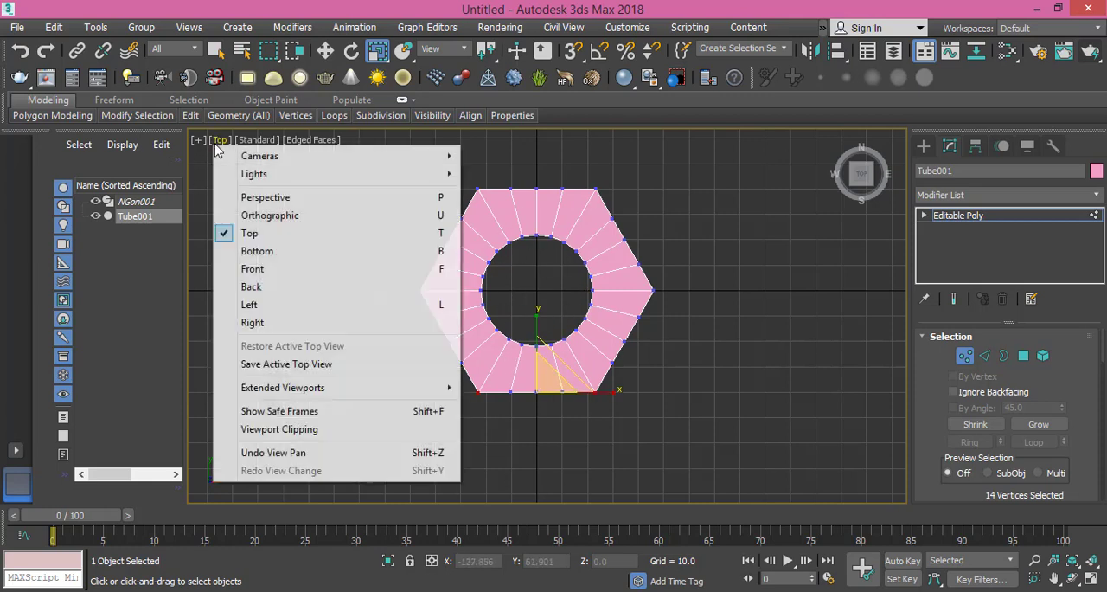
{"action": "left_click", "coordinate": [266, 197]}
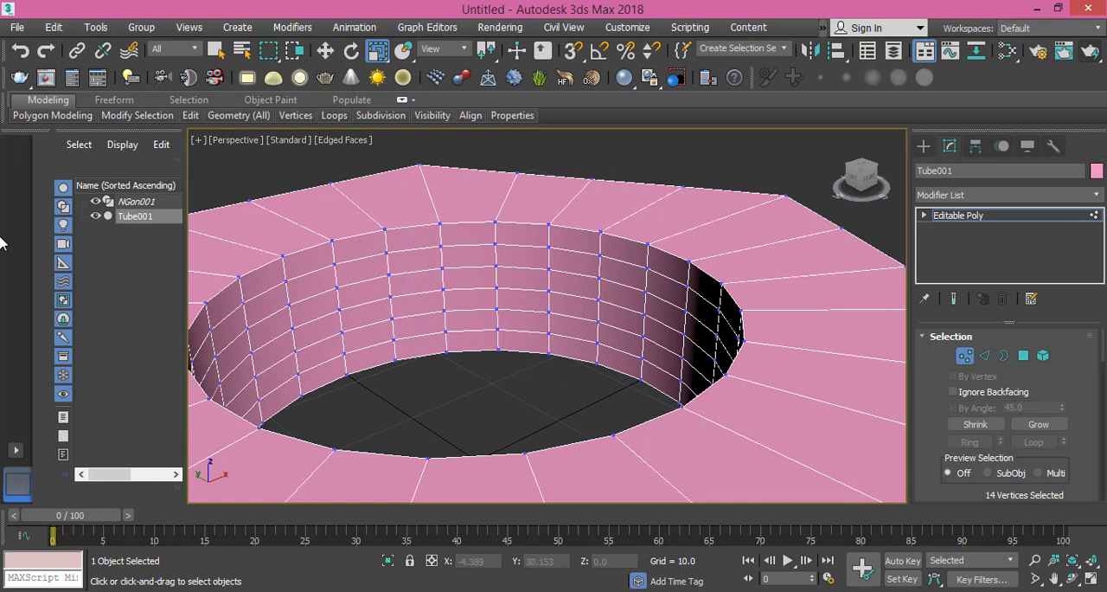
- Enter Polygon mode and select alternating face rings on the hole's inner wall
{"action": "left_click", "coordinate": [1023, 356]}
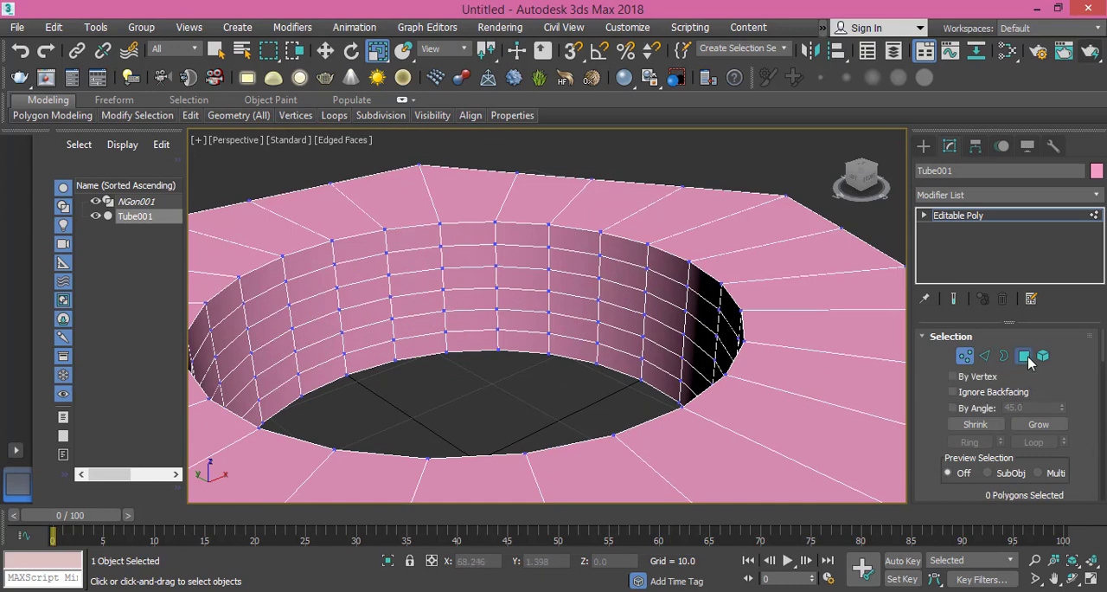
{"action": "left_click", "coordinate": [1024, 356]}
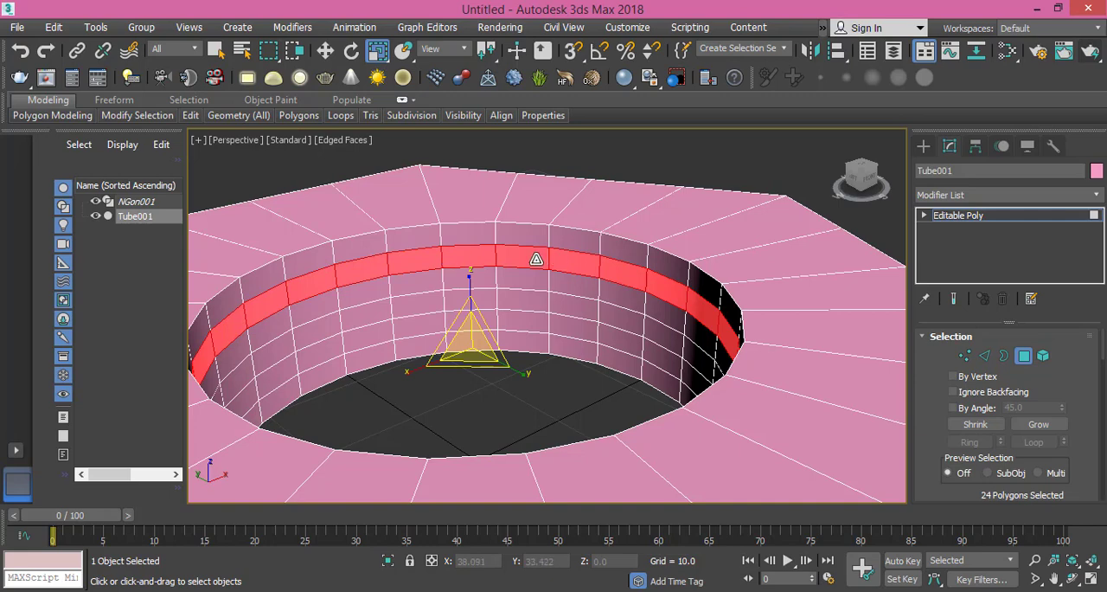
{"action": "left_click", "coordinate": [575, 242]}
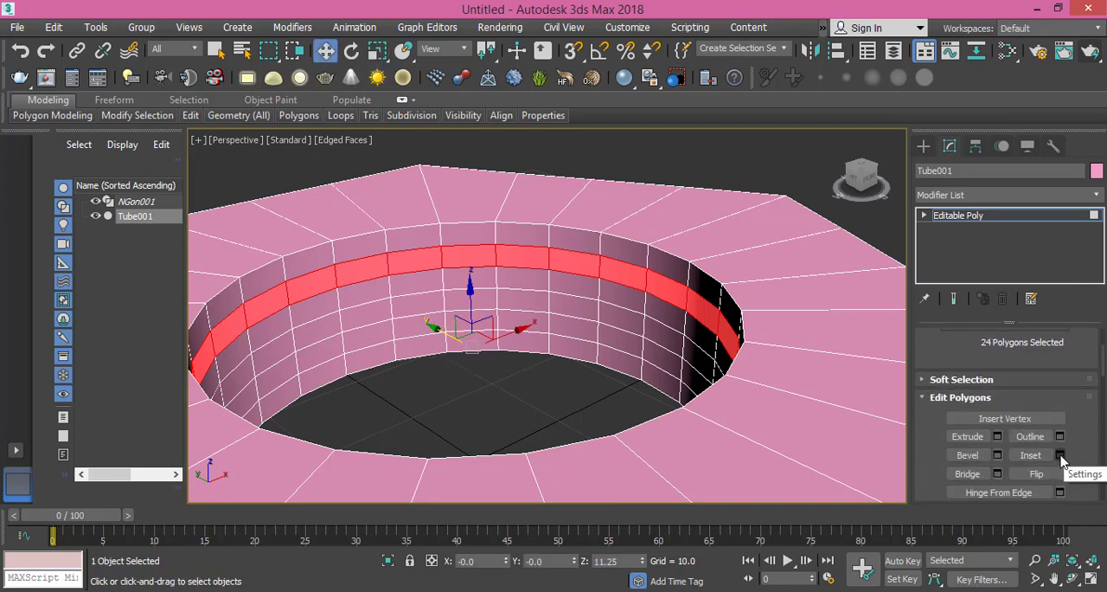
{"action": "mouse_move", "coordinate": [1030, 454]}
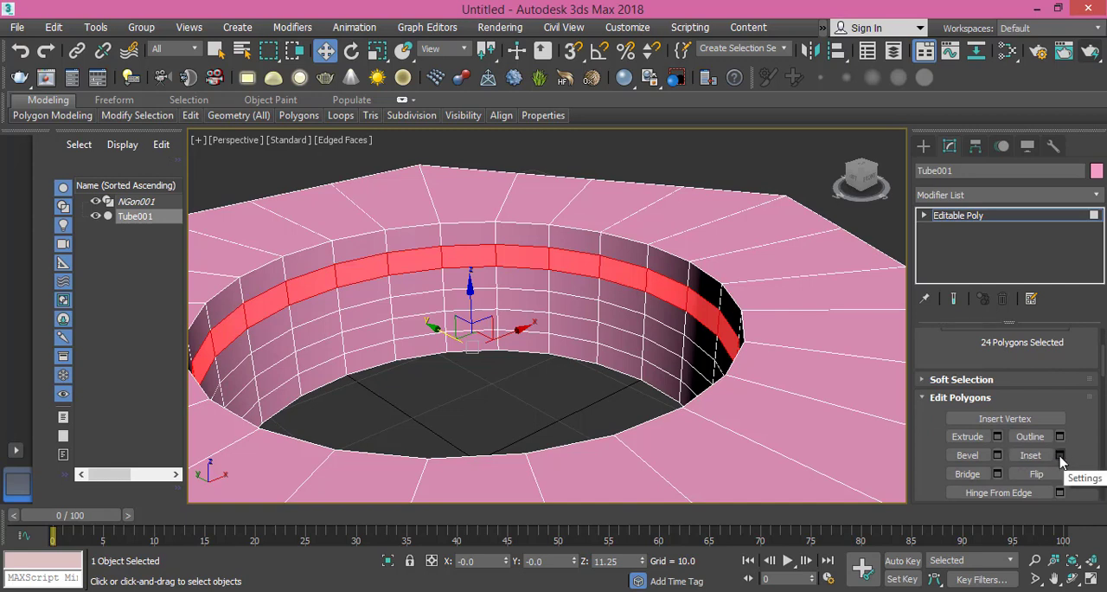
- Inset the selected inner-wall rings by 0.3 and confirm
{"action": "left_click", "coordinate": [1061, 454]}
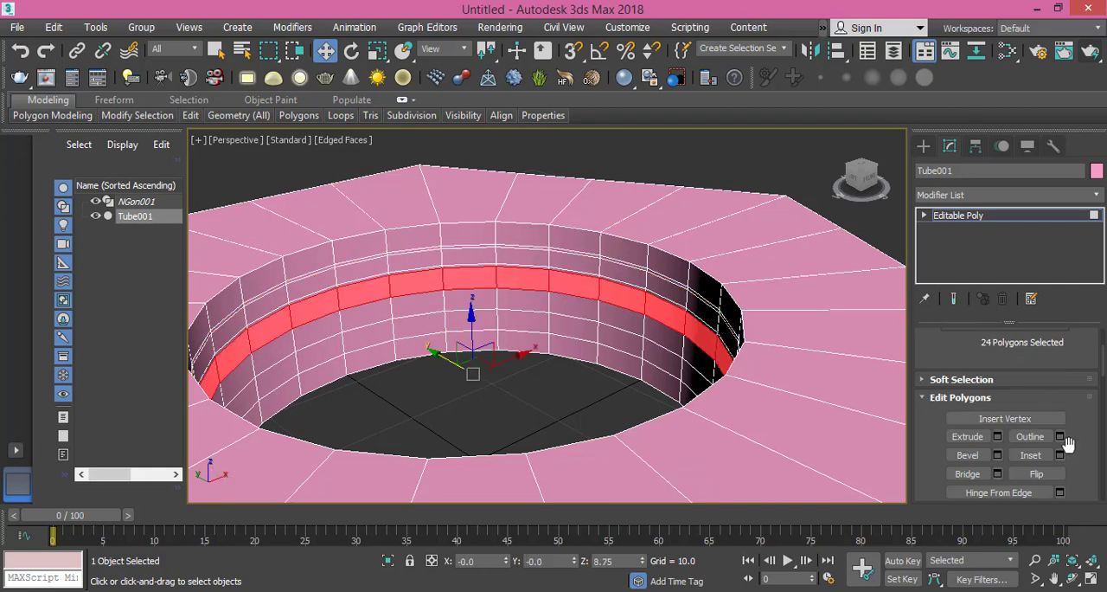
{"action": "left_click", "coordinate": [1058, 454]}
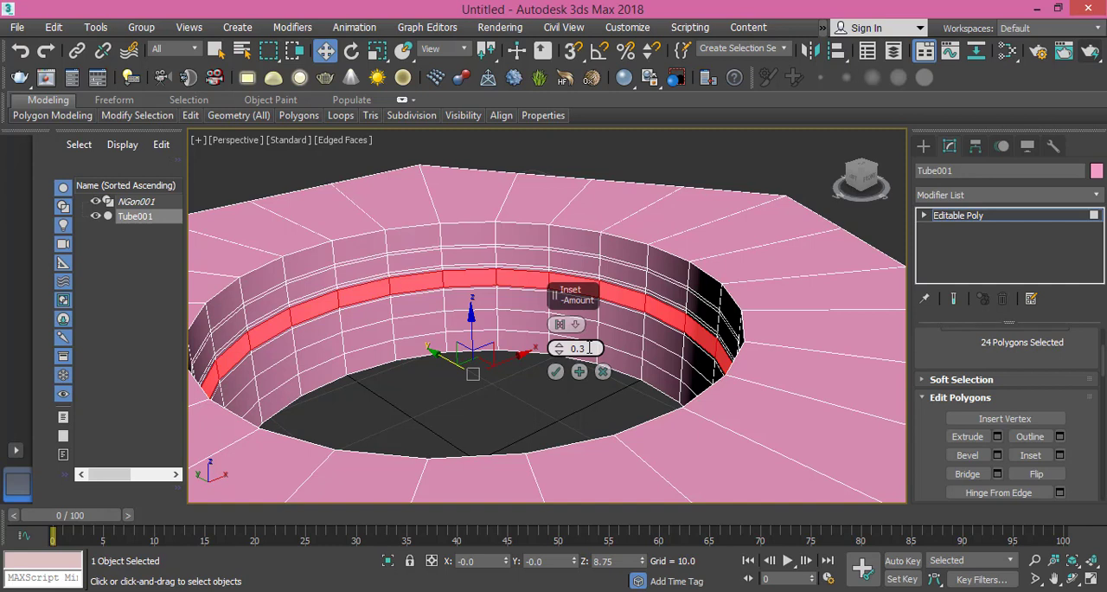
{"action": "left_click", "coordinate": [560, 324]}
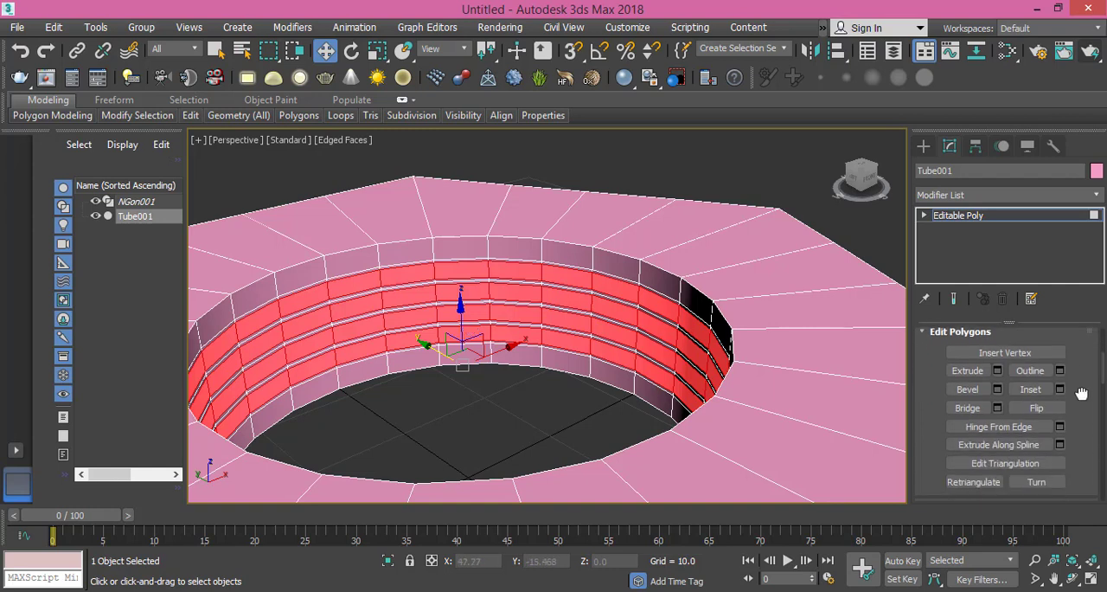
{"action": "mouse_move", "coordinate": [967, 389]}
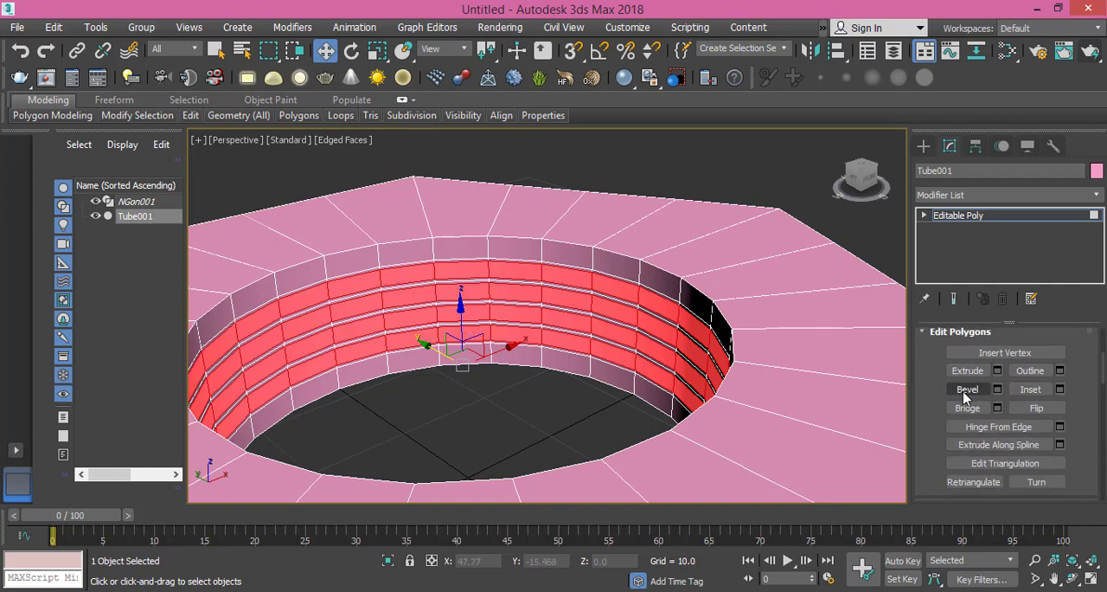
- Bevel the inset rings By Polygon with height 3 and a negative outline into thread rims
{"action": "left_click", "coordinate": [967, 388]}
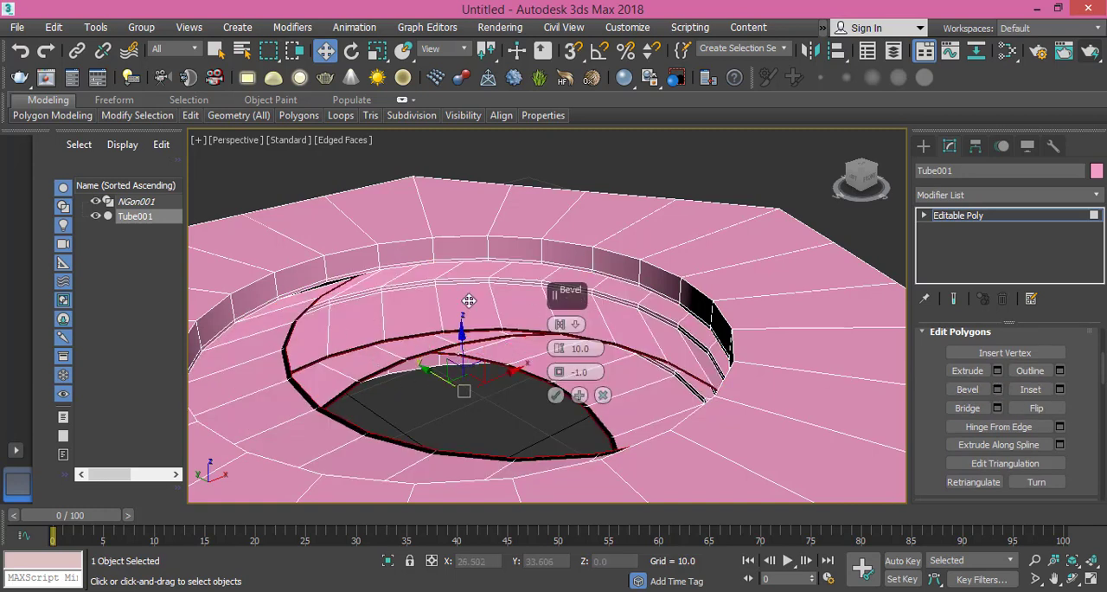
{"action": "left_click", "coordinate": [561, 324]}
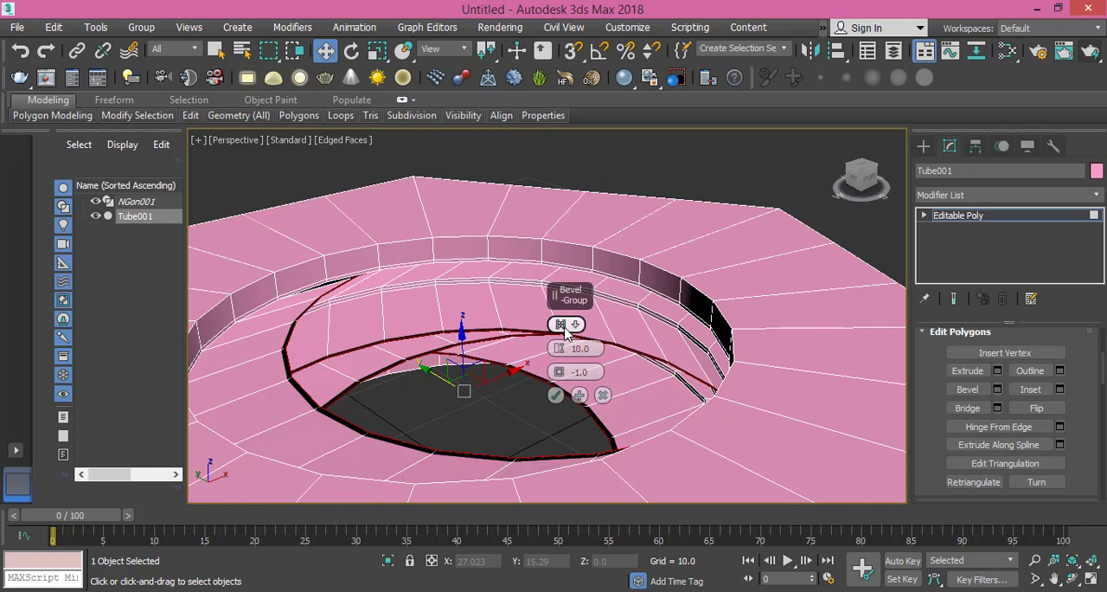
{"action": "left_click", "coordinate": [574, 325]}
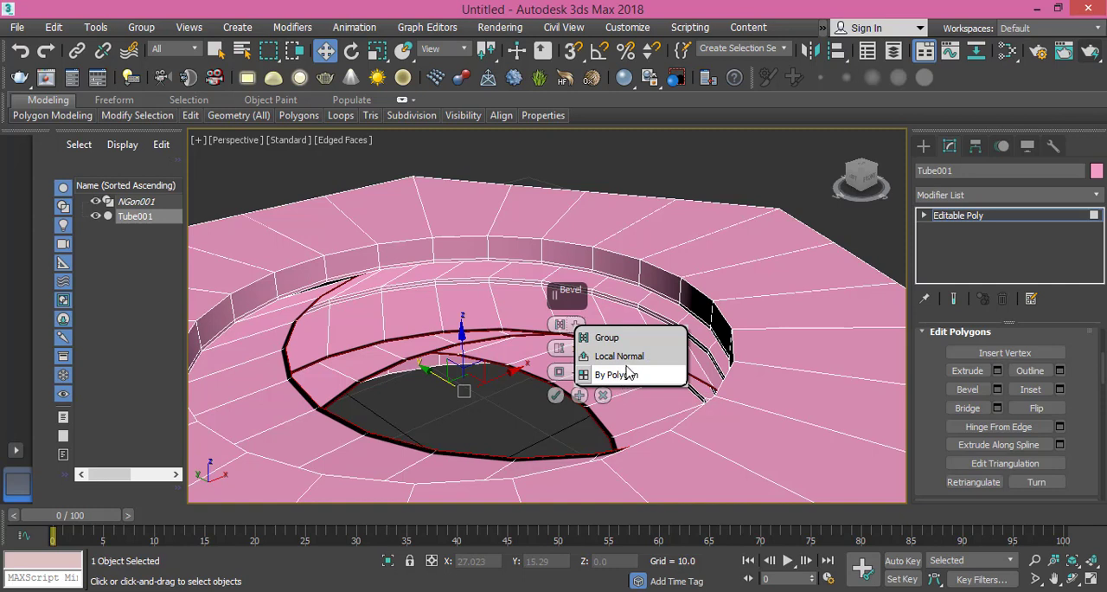
{"action": "left_click", "coordinate": [616, 374]}
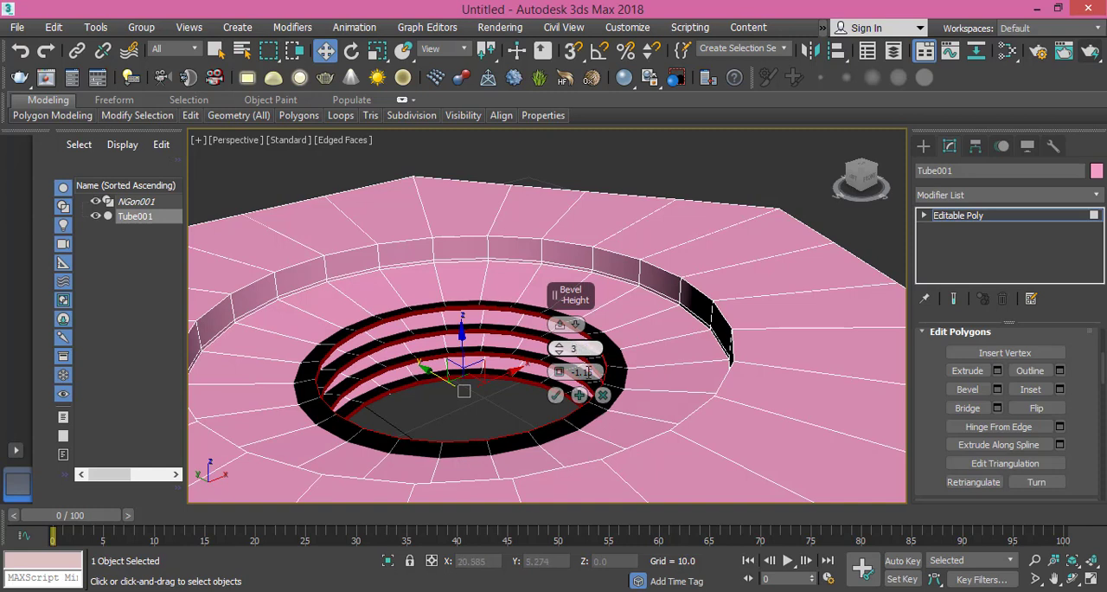
{"action": "left_click_drag", "start_coordinate": [575, 348], "coordinate": [575, 329]}
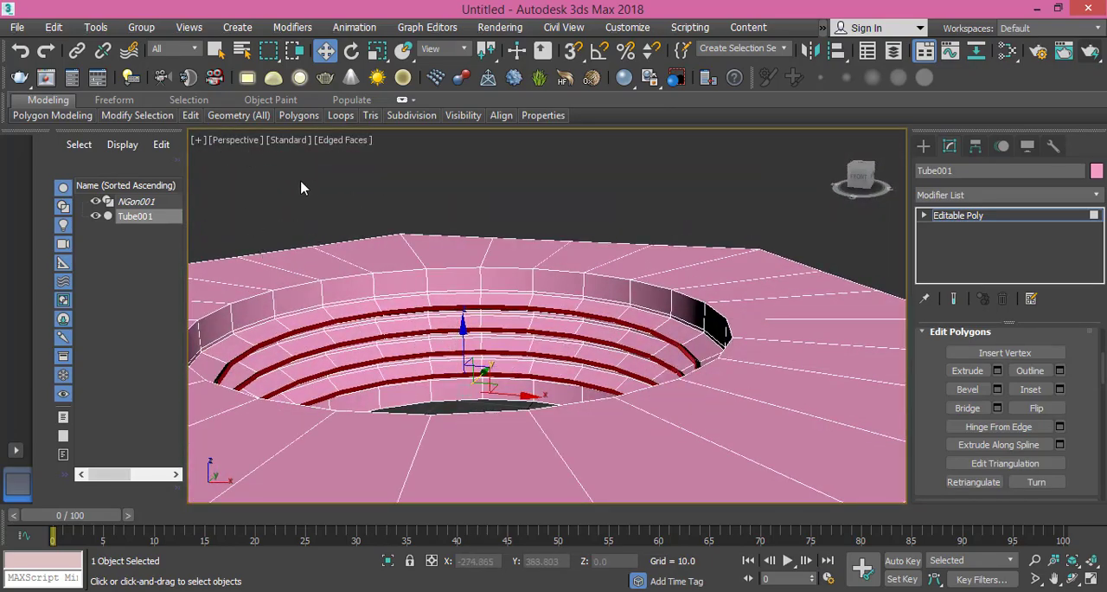
{"action": "mouse_move", "coordinate": [498, 288]}
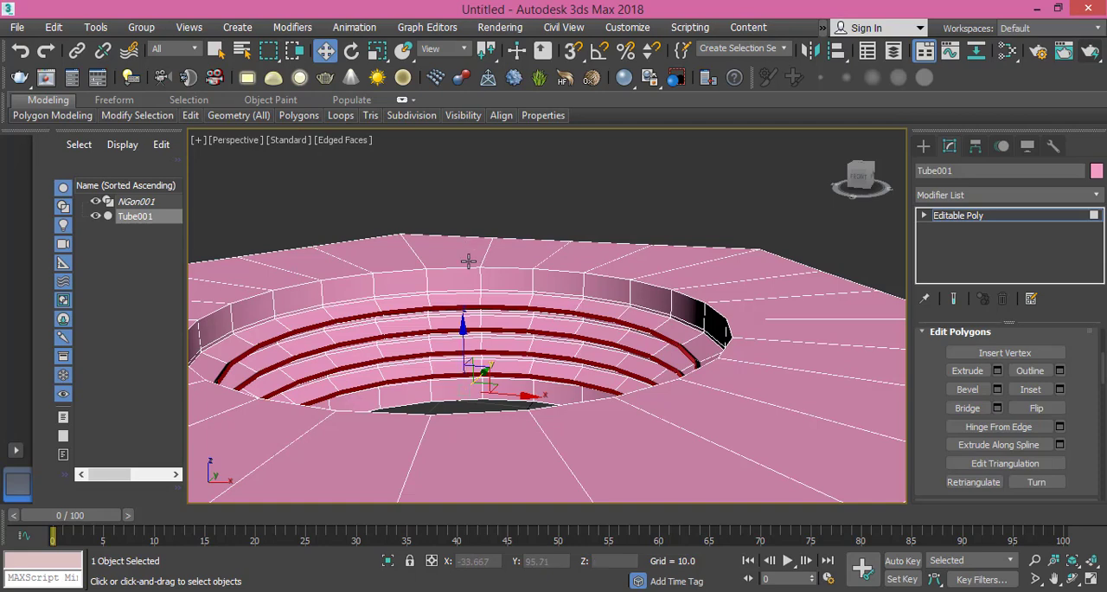
{"action": "mouse_move", "coordinate": [487, 271]}
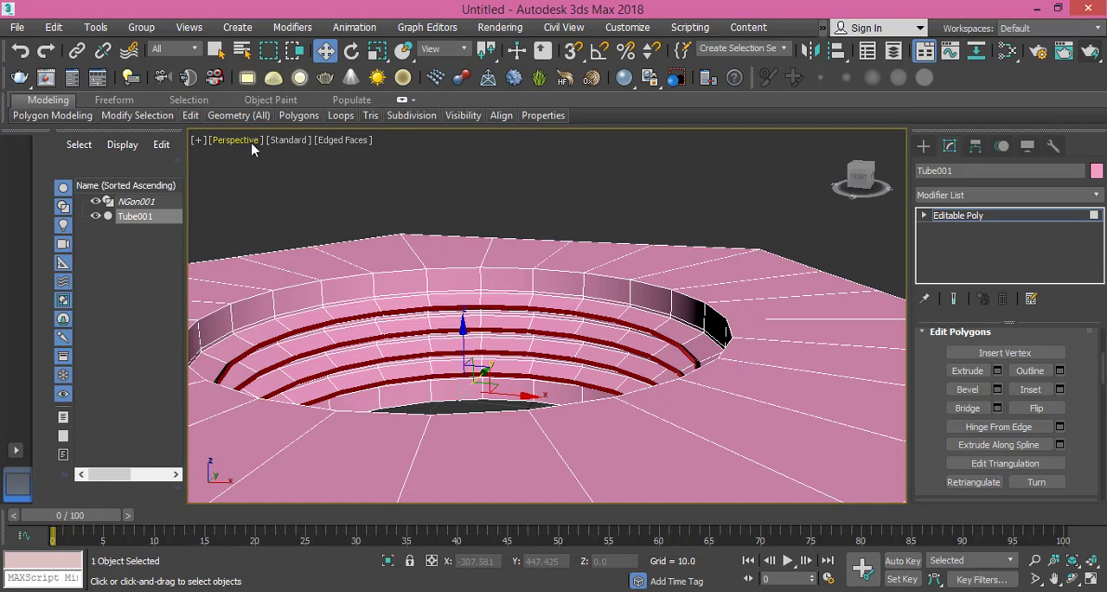
- Switch to the Front view and select the nut's top row of 96 vertices
{"action": "left_click", "coordinate": [235, 139]}
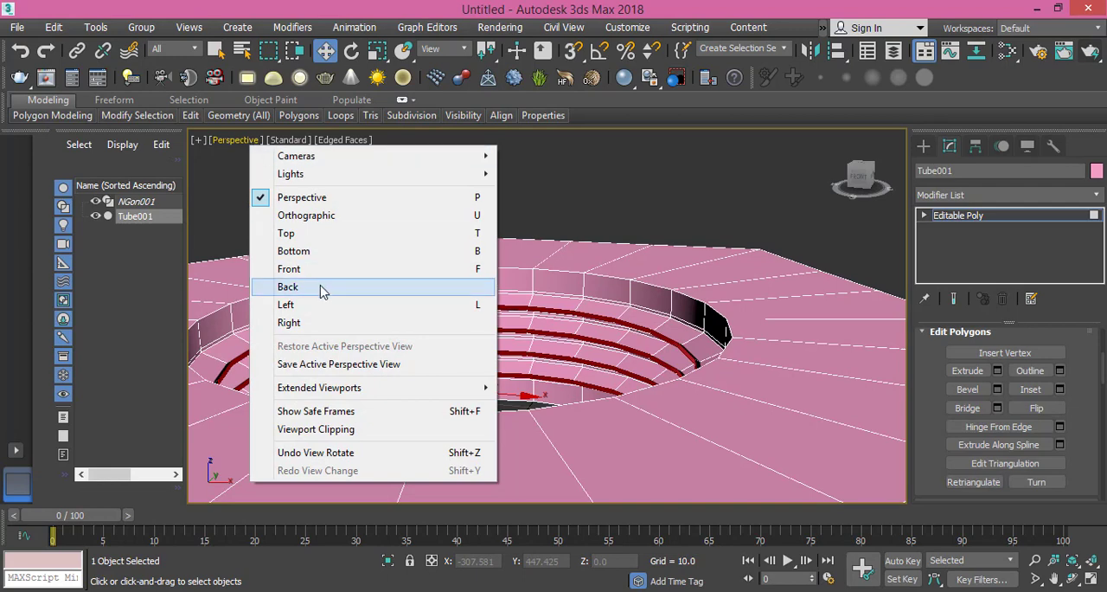
{"action": "left_click", "coordinate": [289, 268]}
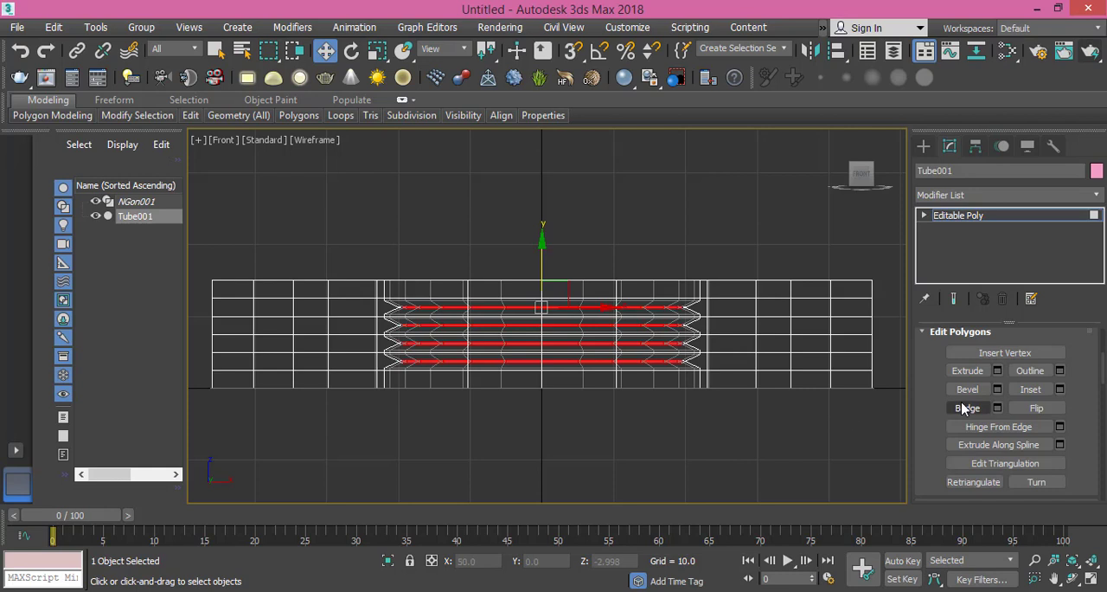
{"action": "scroll", "scroll_direction": "down", "scroll_amount": 3}
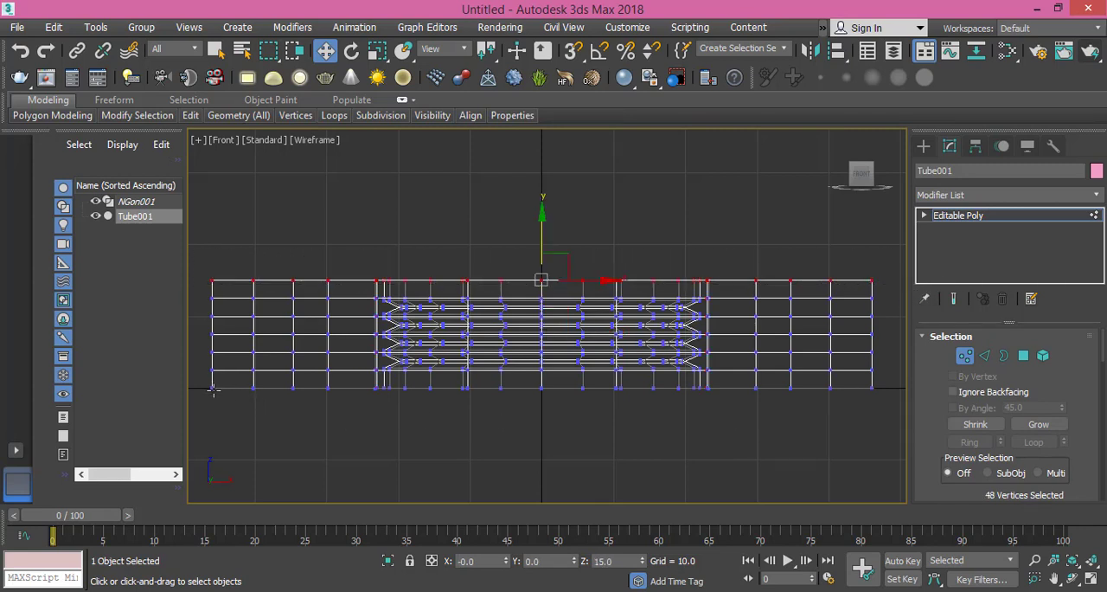
{"action": "left_click_drag", "start_coordinate": [212, 390], "coordinate": [895, 387]}
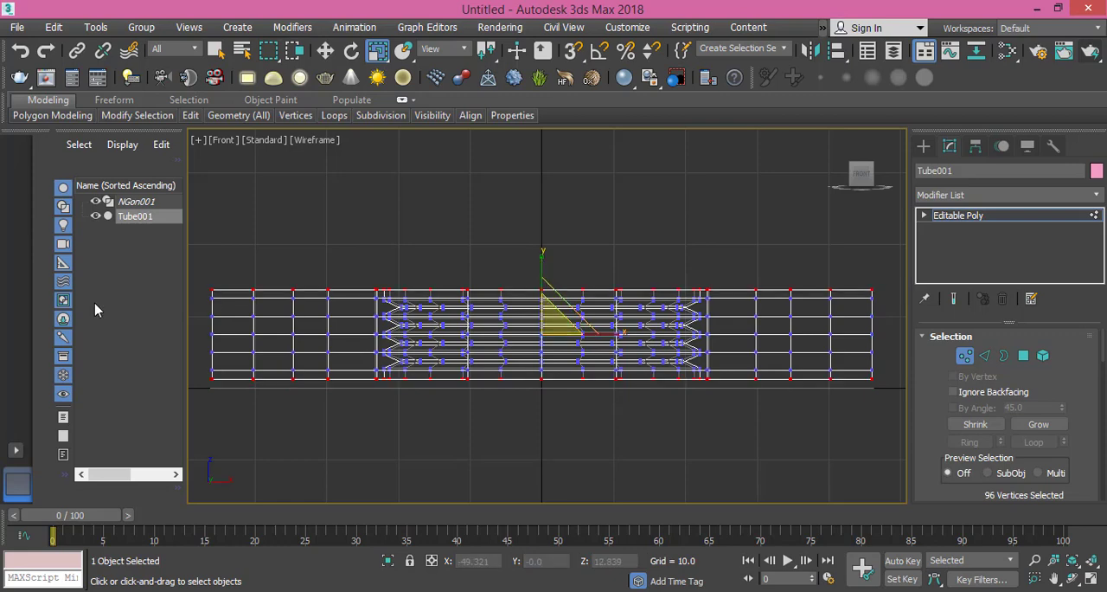
- Return the viewport to a shaded Perspective view of the nut
{"action": "left_click", "coordinate": [222, 140]}
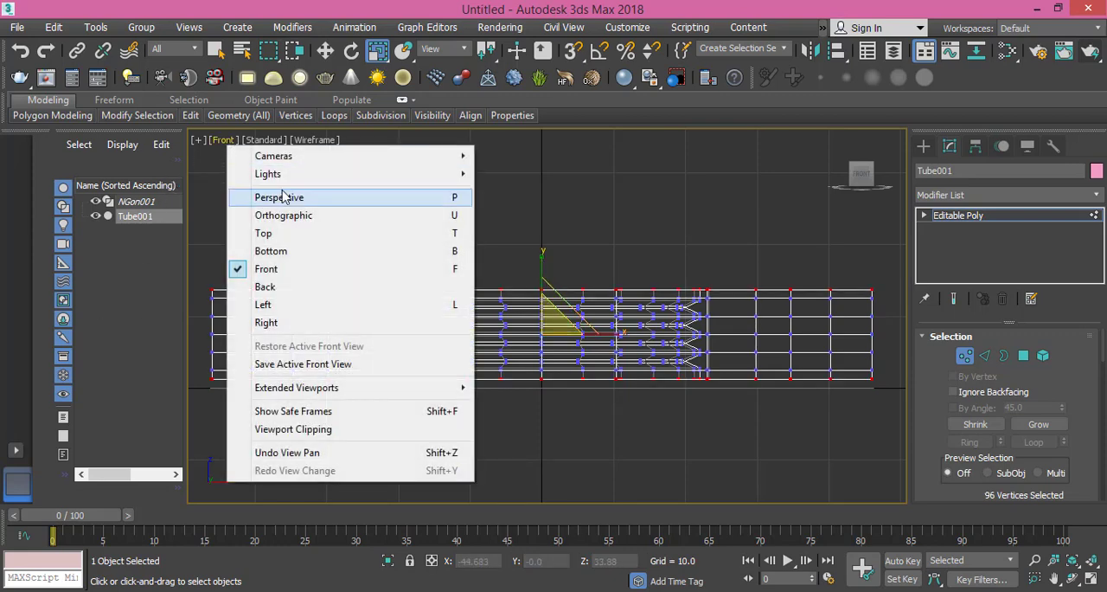
{"action": "left_click", "coordinate": [278, 198]}
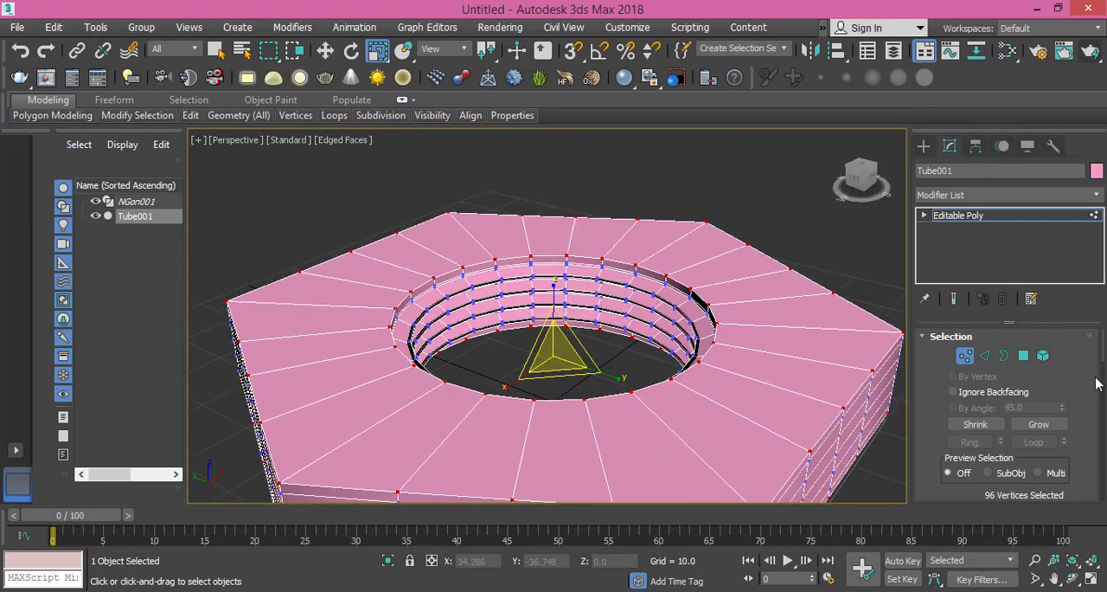
- Select the 48 top and bottom cap polygons and check them in a test render
{"action": "left_click", "coordinate": [1023, 356]}
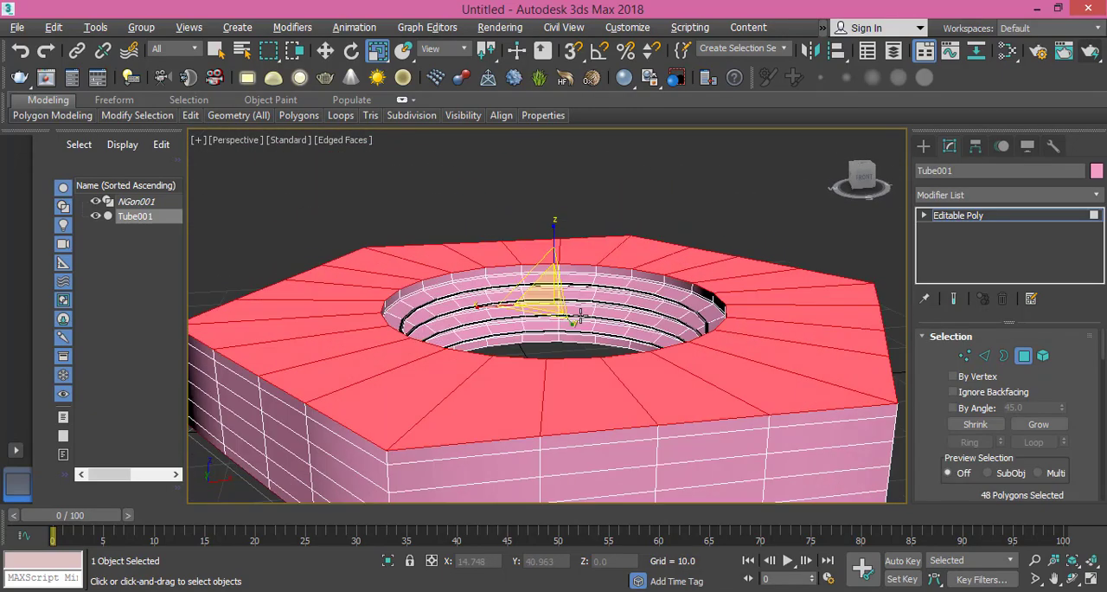
{"action": "left_click", "coordinate": [1065, 51]}
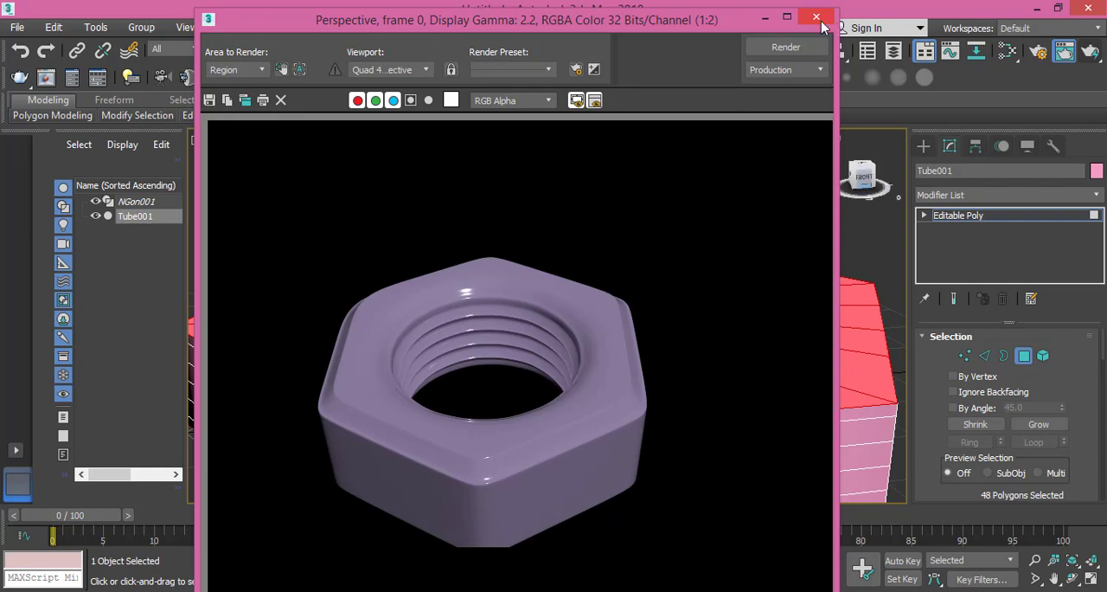
{"action": "left_click", "coordinate": [815, 18]}
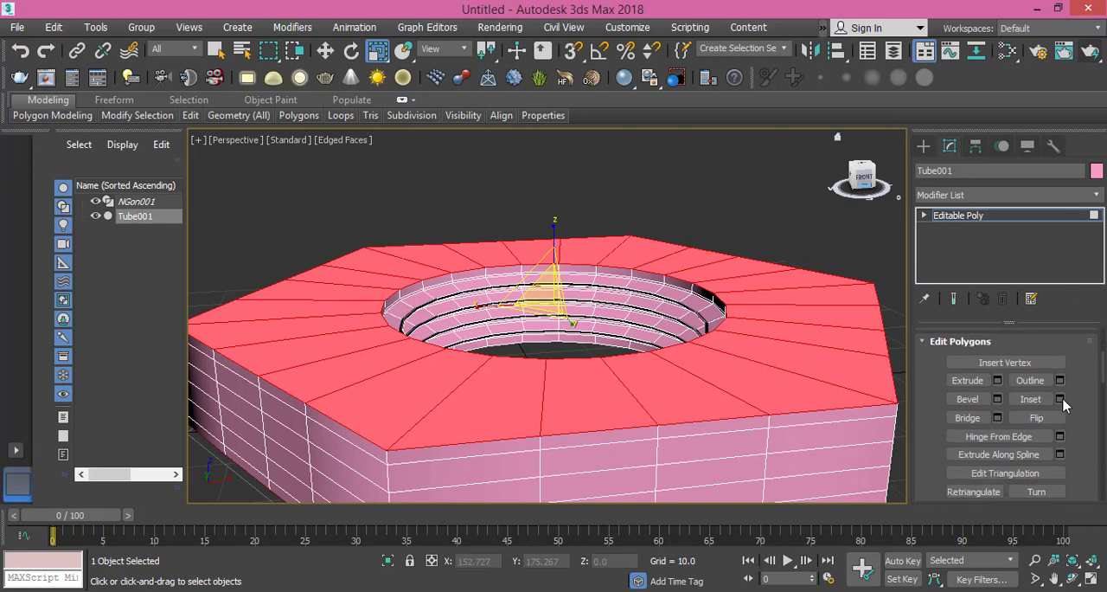
- Bevel the 48 cap polygons with height 3.5 and outline -2.0
{"action": "left_click", "coordinate": [1060, 399]}
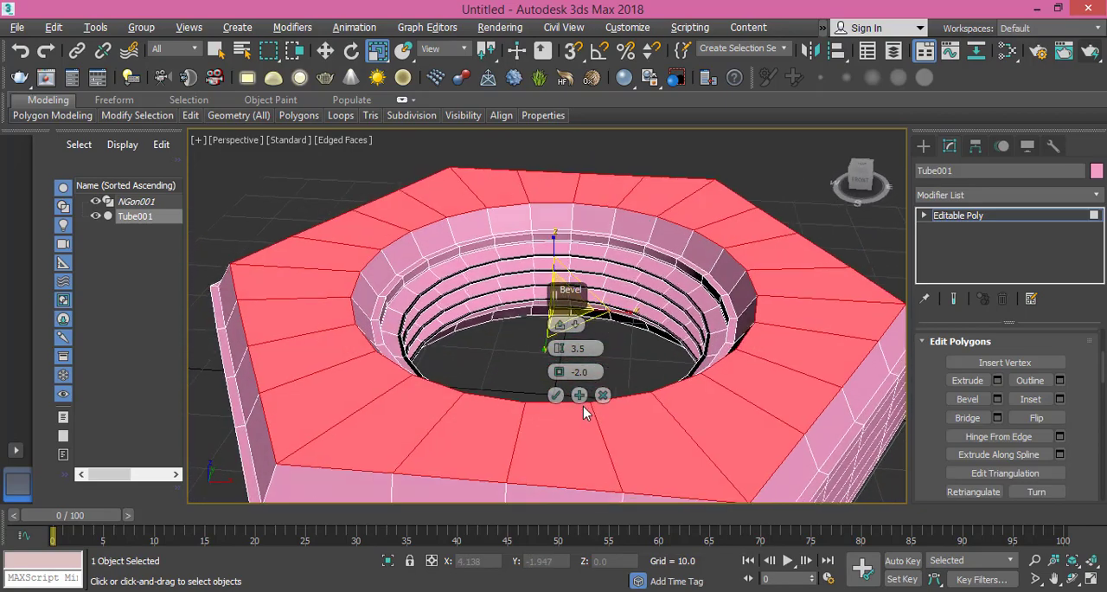
{"action": "left_click", "coordinate": [555, 394]}
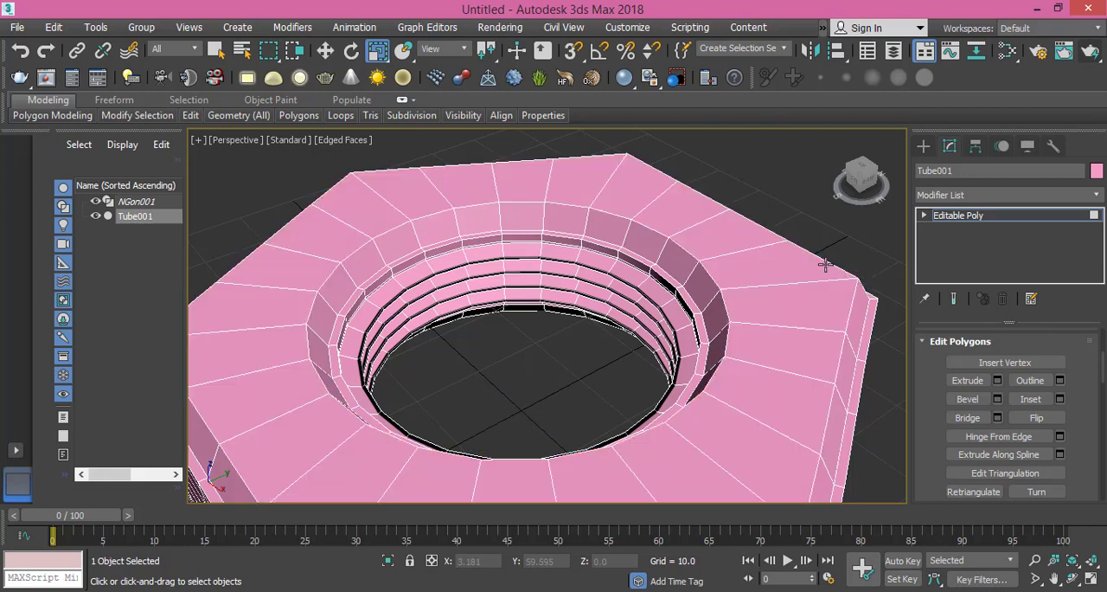
{"action": "mouse_move", "coordinate": [824, 266]}
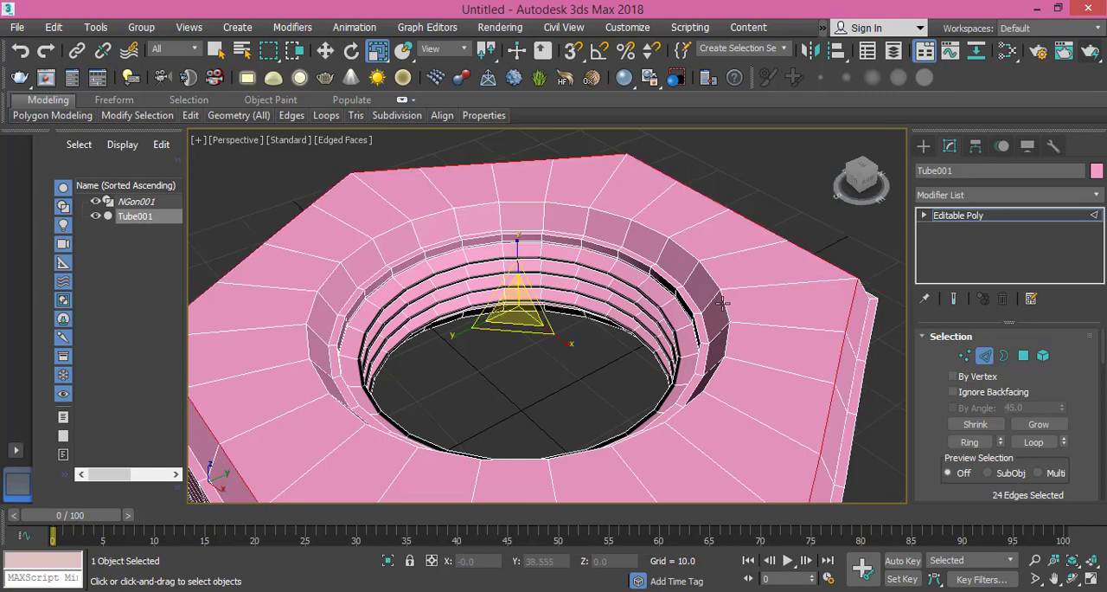
- Chamfer the 24 rim edges around the hole by 0.5 with 2 segments
{"action": "left_click", "coordinate": [723, 299]}
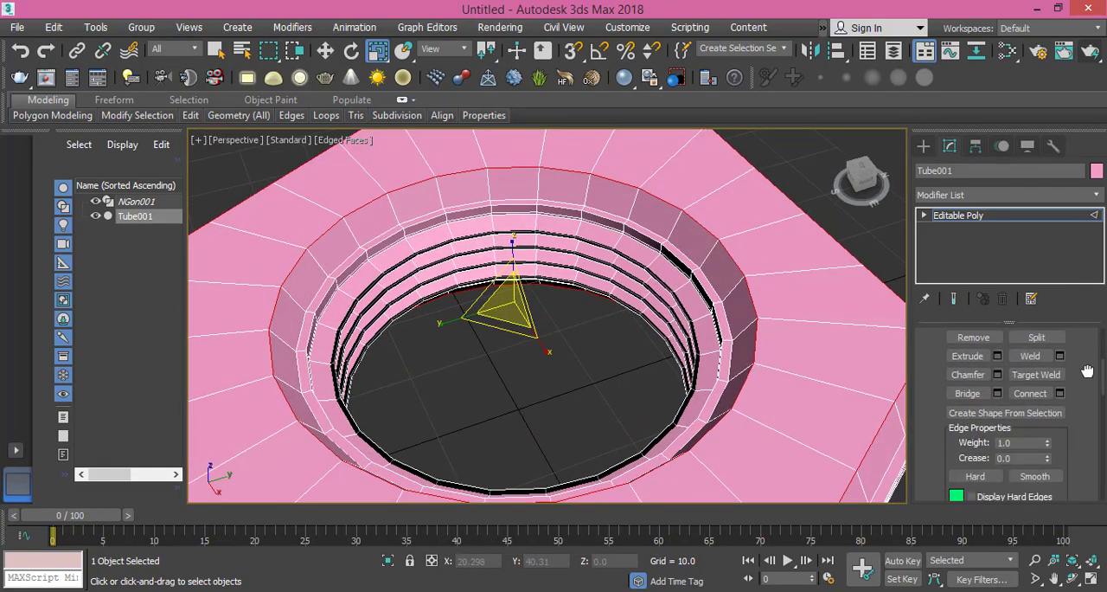
{"action": "left_click", "coordinate": [1000, 375]}
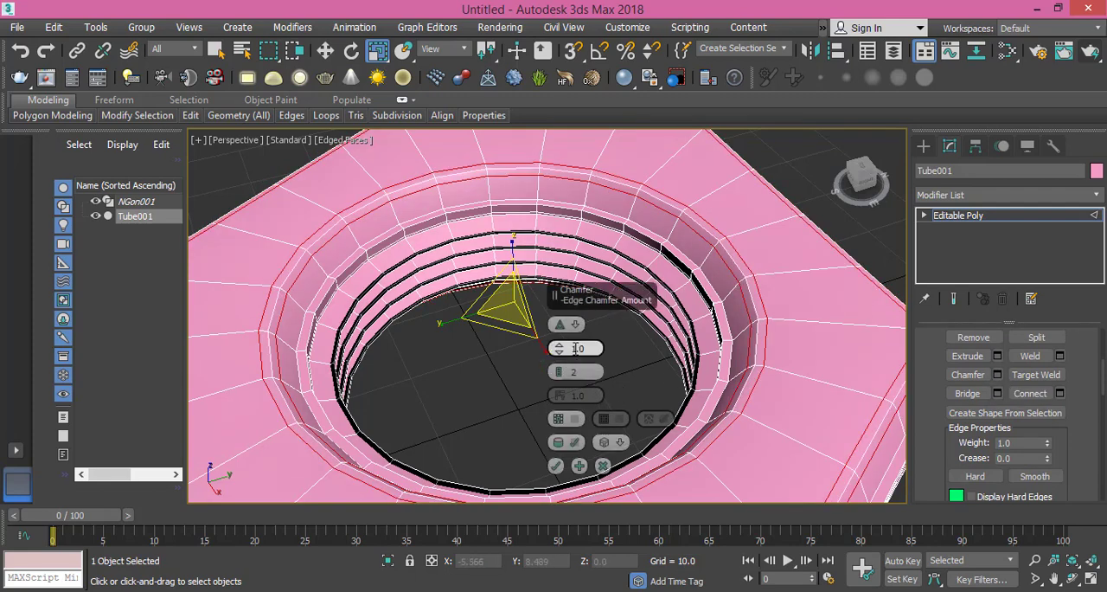
{"action": "type", "text": "0.5"}
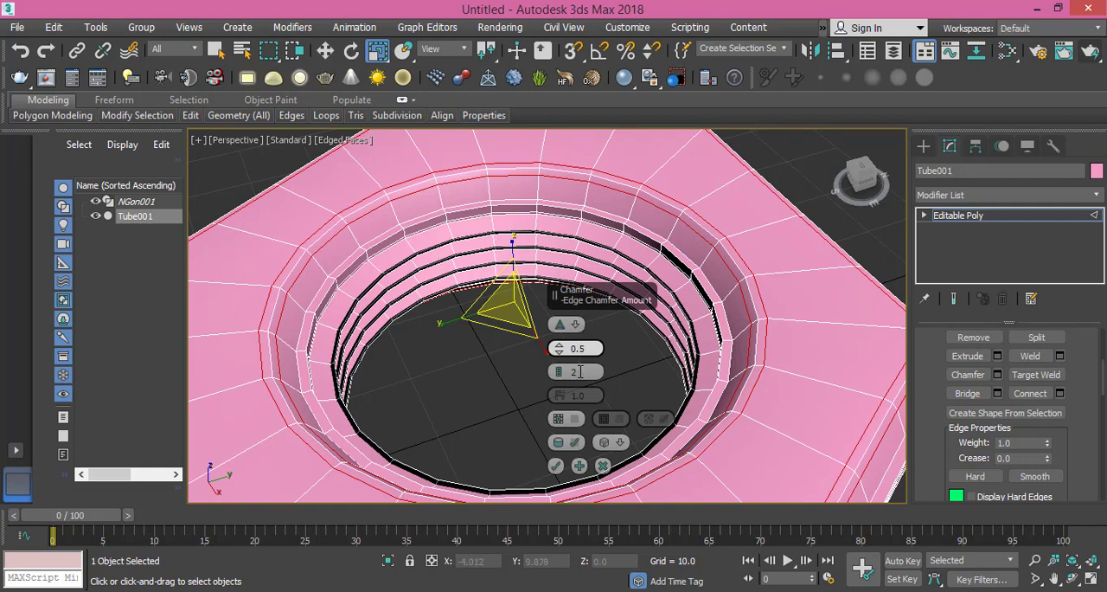
{"action": "left_click", "coordinate": [557, 465]}
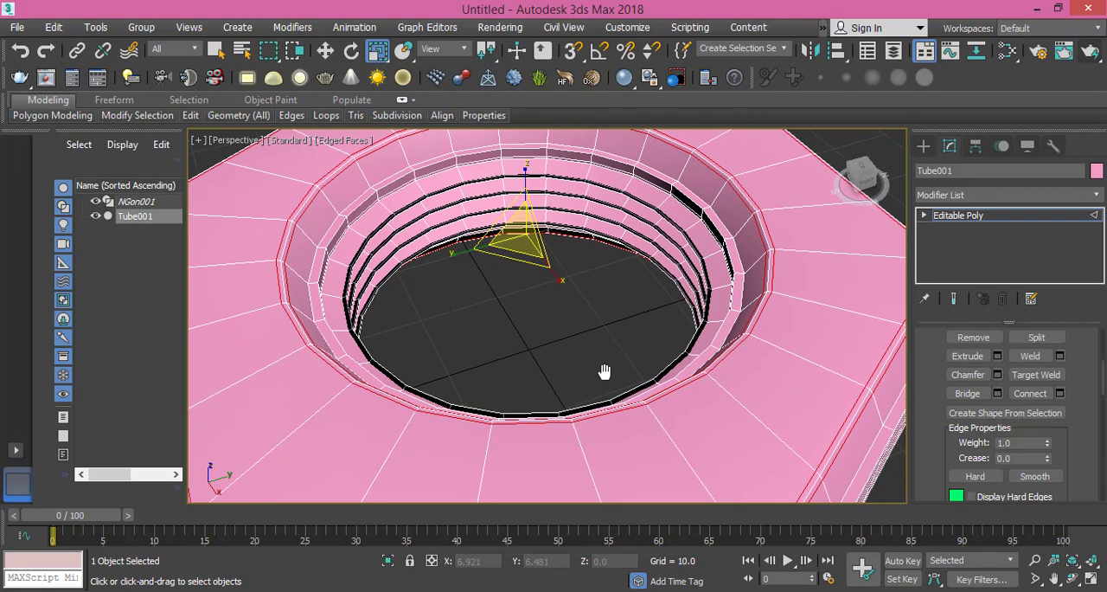
{"action": "left_click_drag", "start_coordinate": [606, 372], "coordinate": [662, 208]}
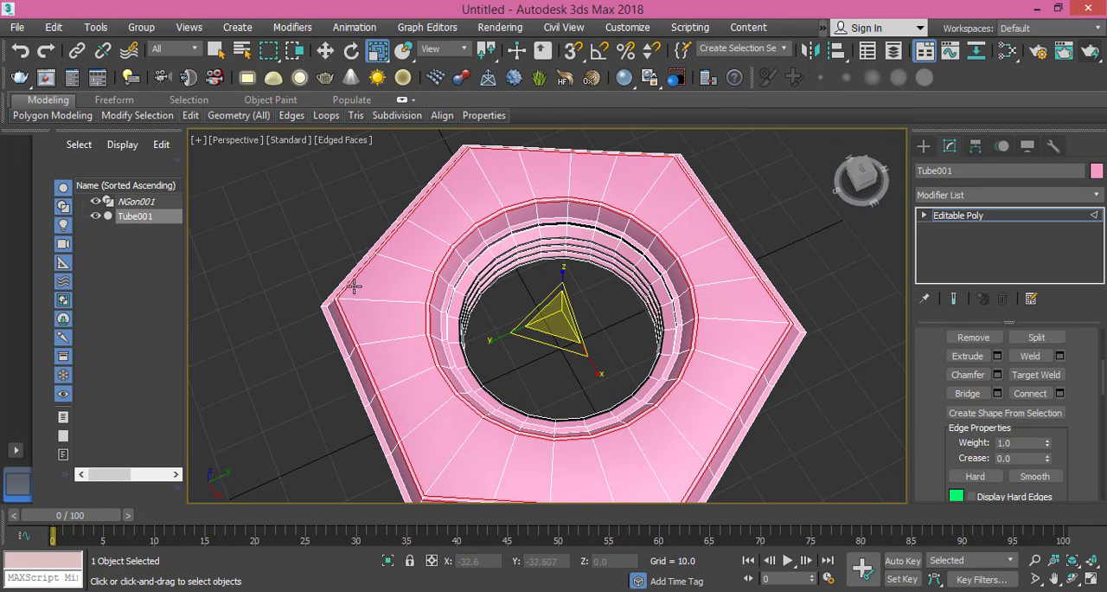
{"action": "mouse_move", "coordinate": [363, 300]}
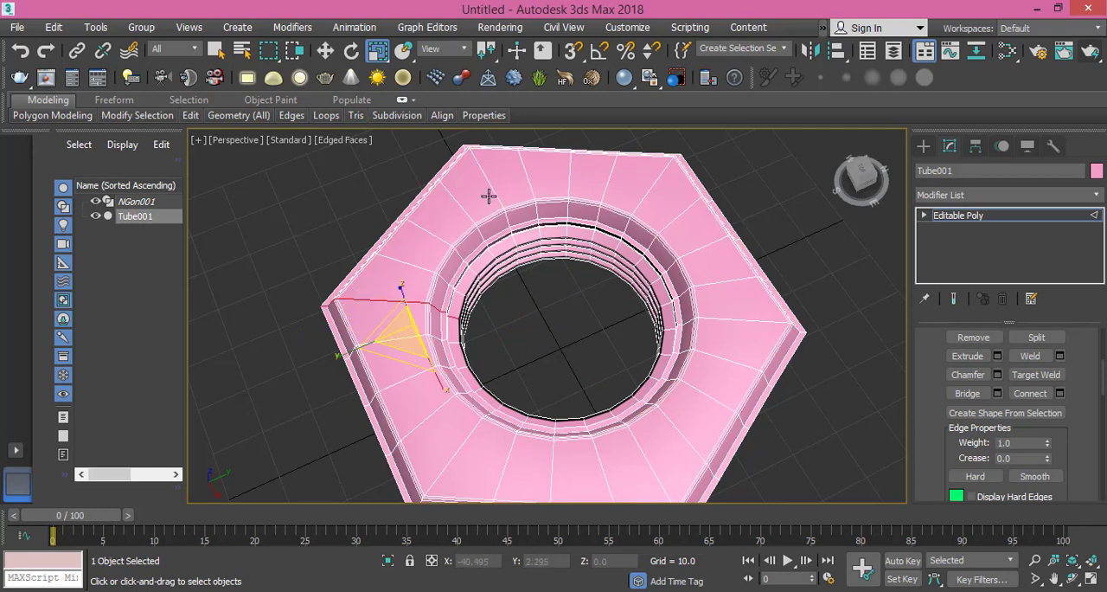
{"action": "mouse_move", "coordinate": [653, 180]}
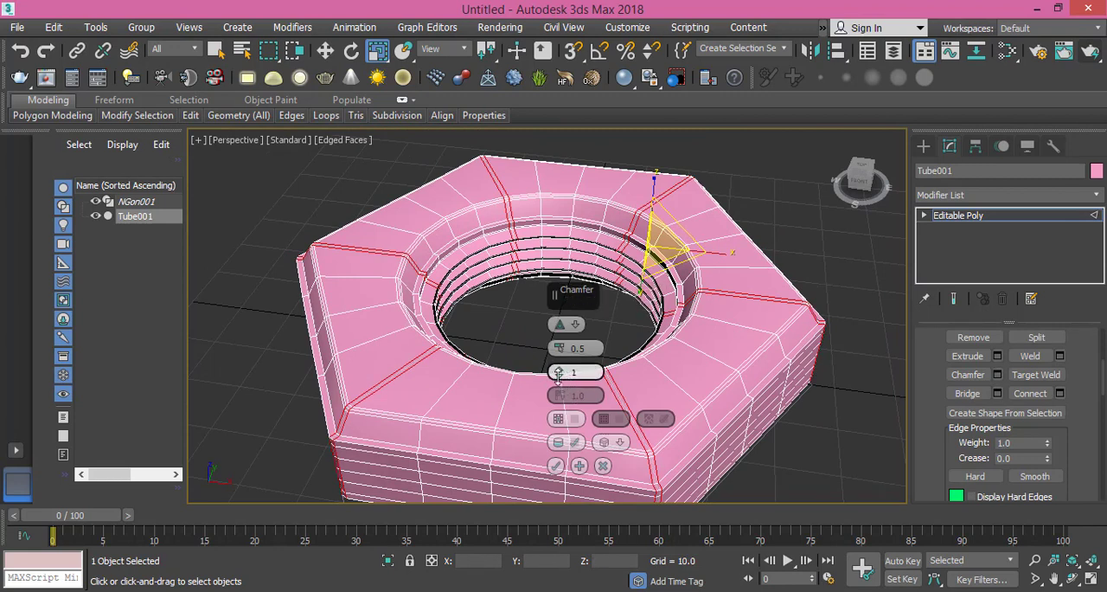
- Chamfer the hexagon's corner and outer border edges by 0.5 with 1 segment
{"action": "left_click", "coordinate": [560, 369]}
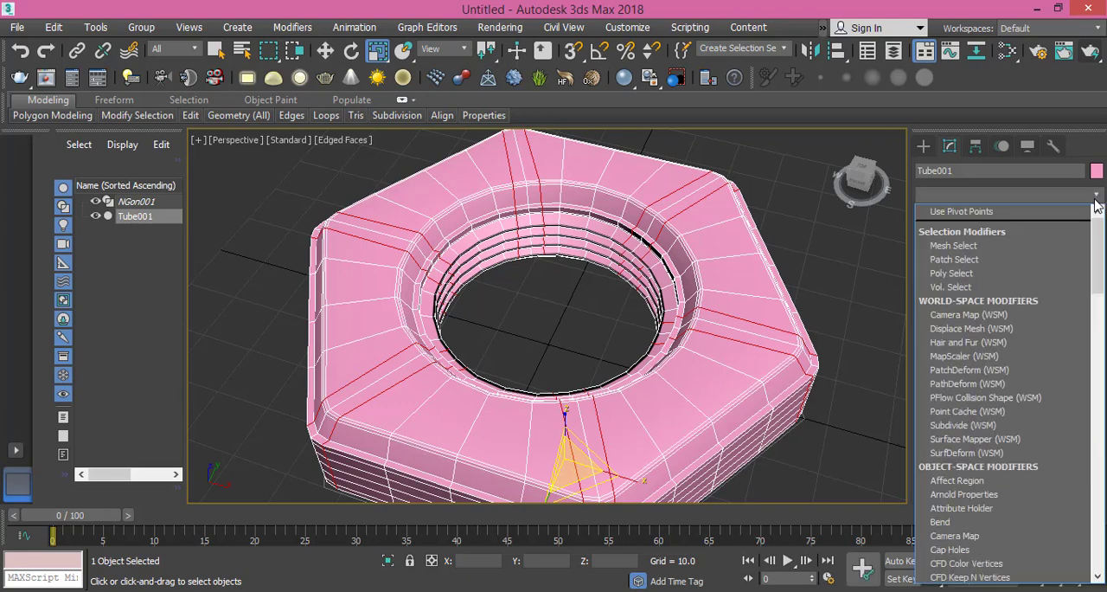
- Set TurboSmooth to 3 iterations with isoline display only
{"action": "scroll", "scroll_direction": "down", "scroll_amount": 3}
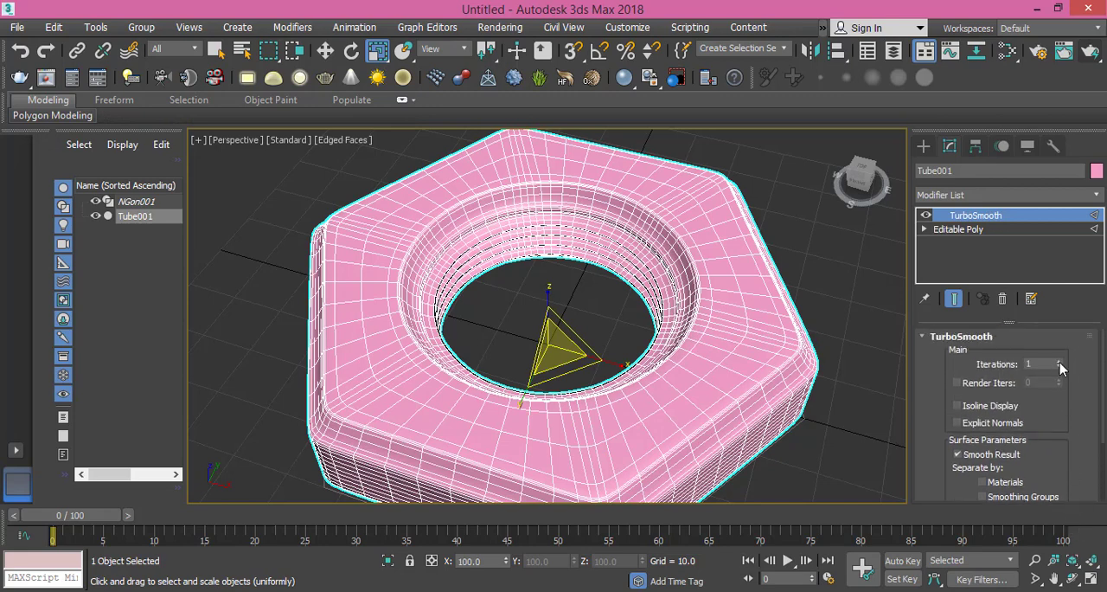
{"action": "left_click", "coordinate": [1058, 361]}
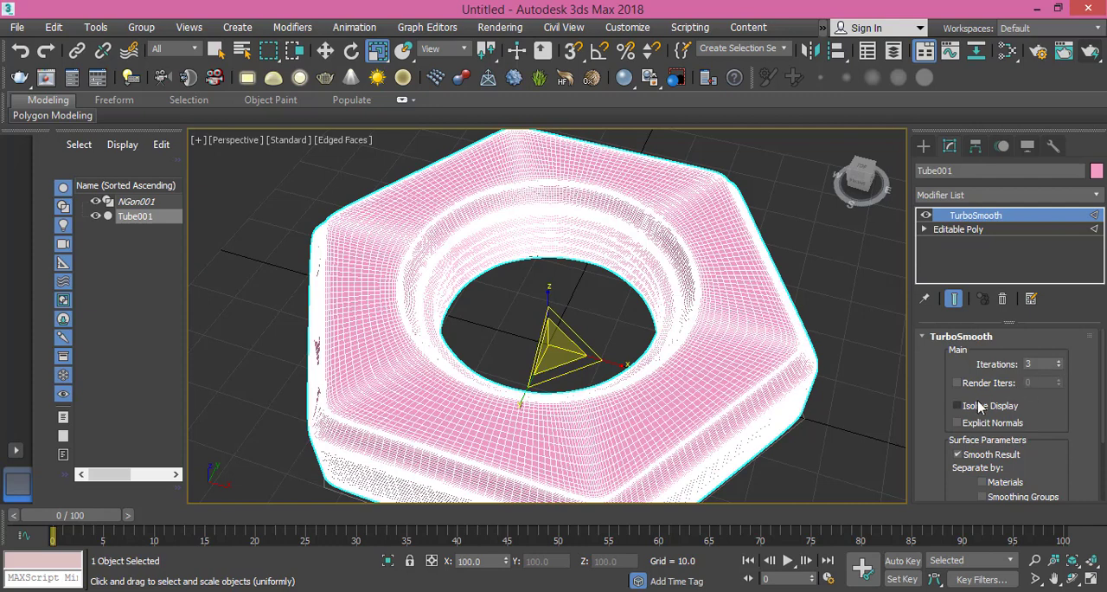
{"action": "left_click", "coordinate": [957, 405]}
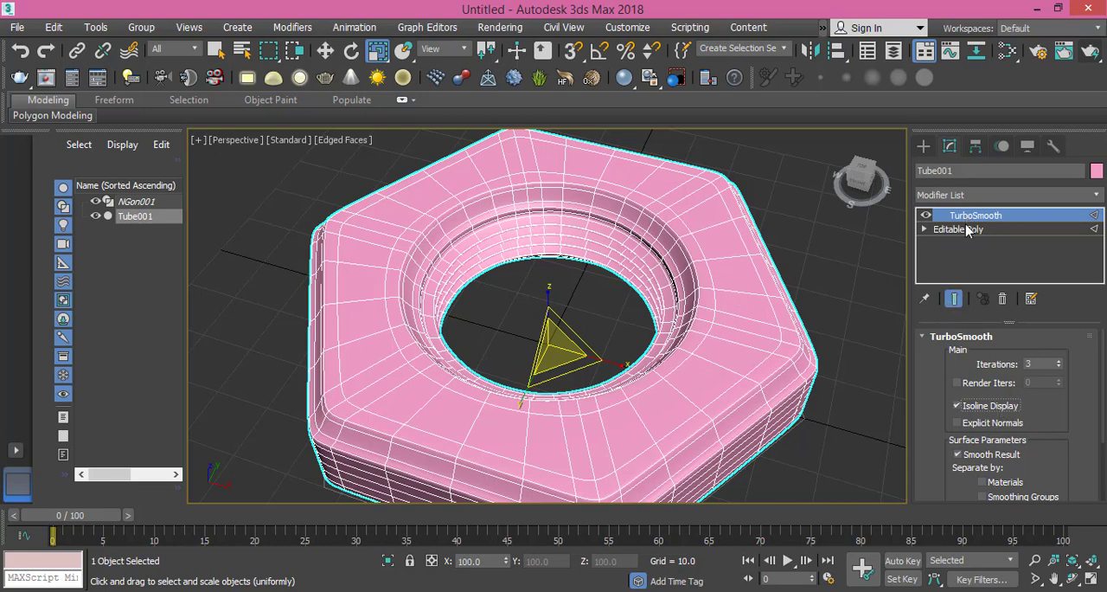
- Return to the Editable Poly level at whole-object selection with Show End Result on
{"action": "left_click", "coordinate": [958, 228]}
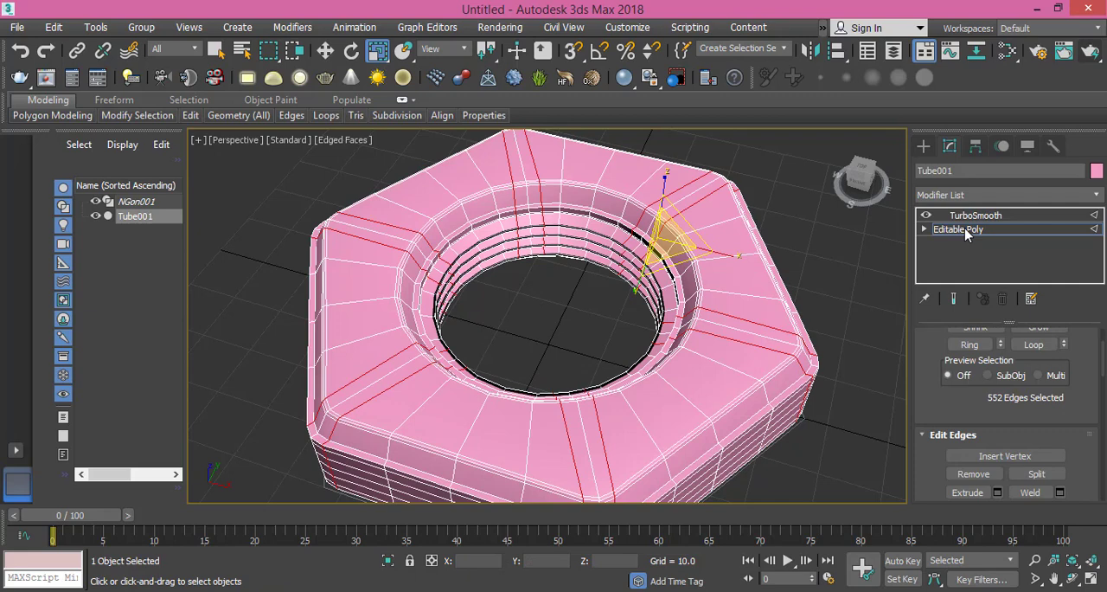
{"action": "left_click", "coordinate": [959, 229]}
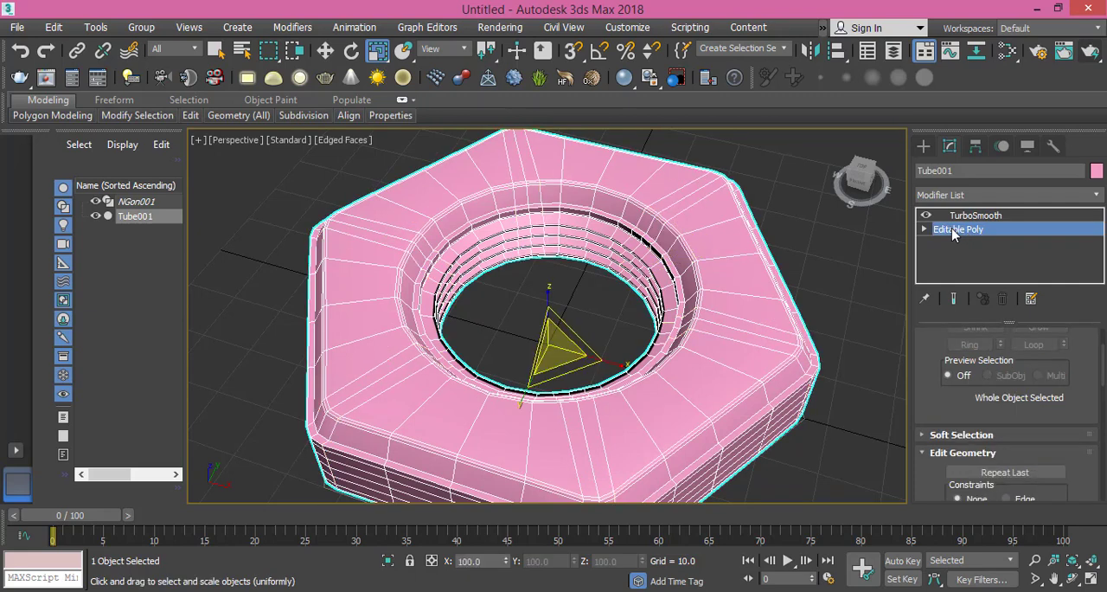
{"action": "mouse_move", "coordinate": [954, 299]}
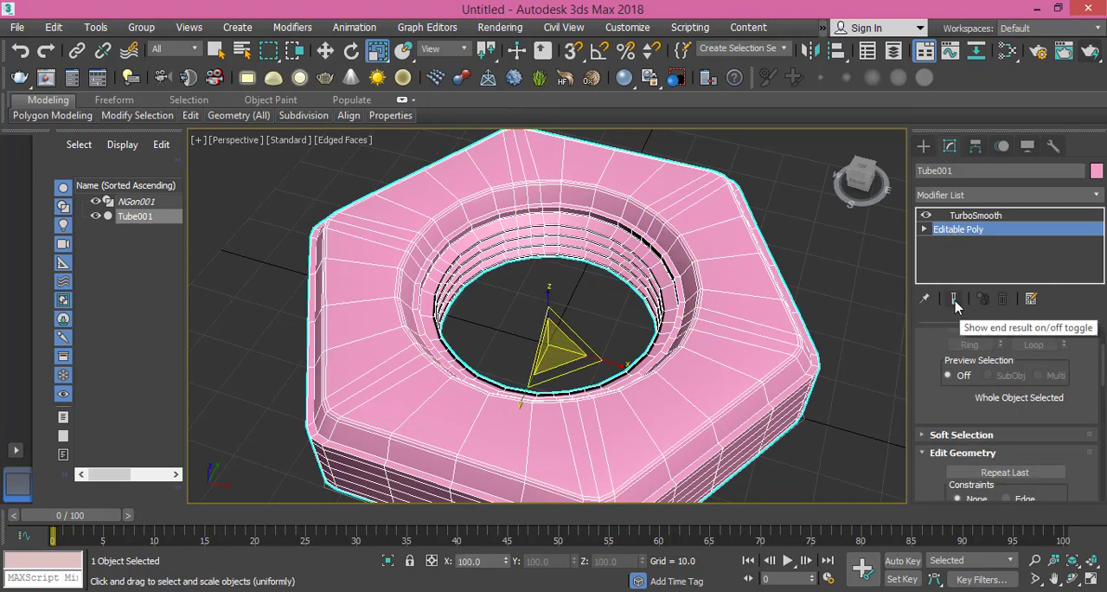
{"action": "left_click", "coordinate": [954, 298]}
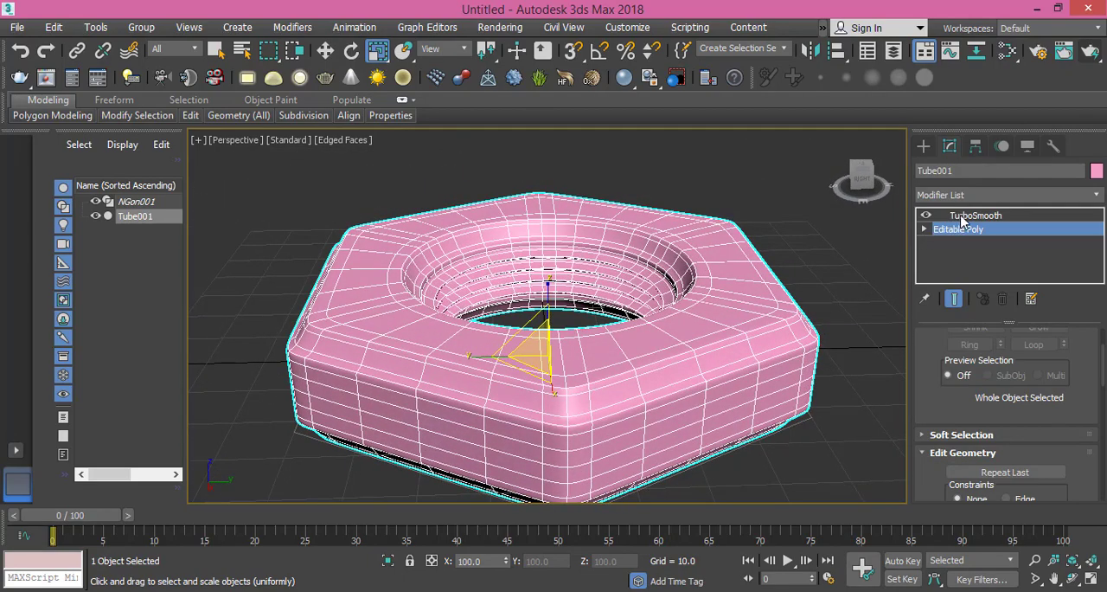
- Reactivate the TurboSmooth level in the modifier stack, its update mode at Always
{"action": "left_click", "coordinate": [975, 215]}
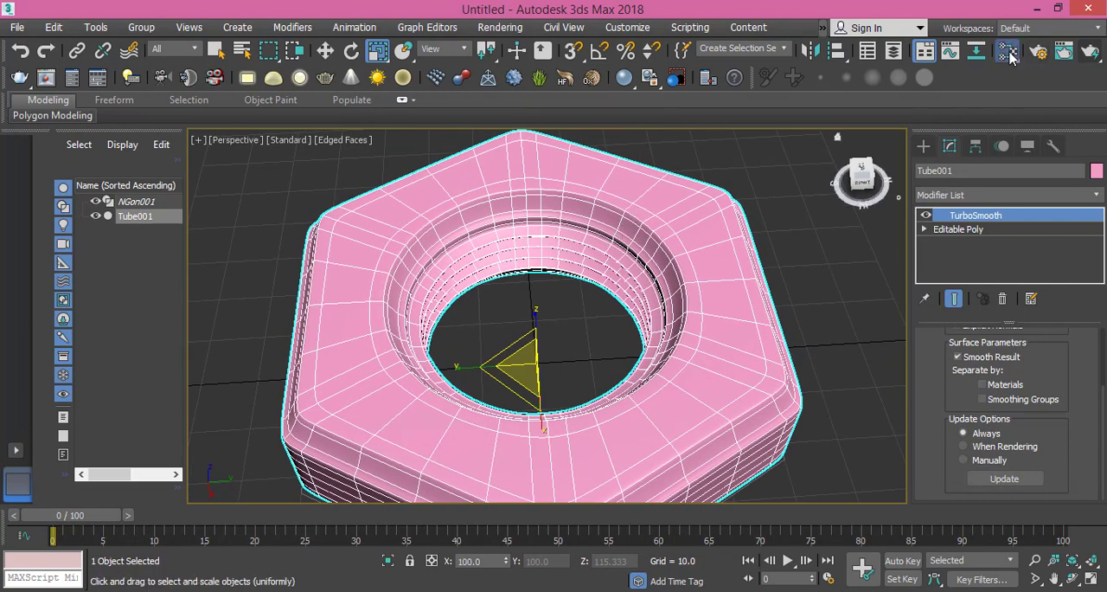
- Assign the purple Shell standard material to Tube001 in the Slate Material Editor
{"action": "left_click", "coordinate": [1006, 50]}
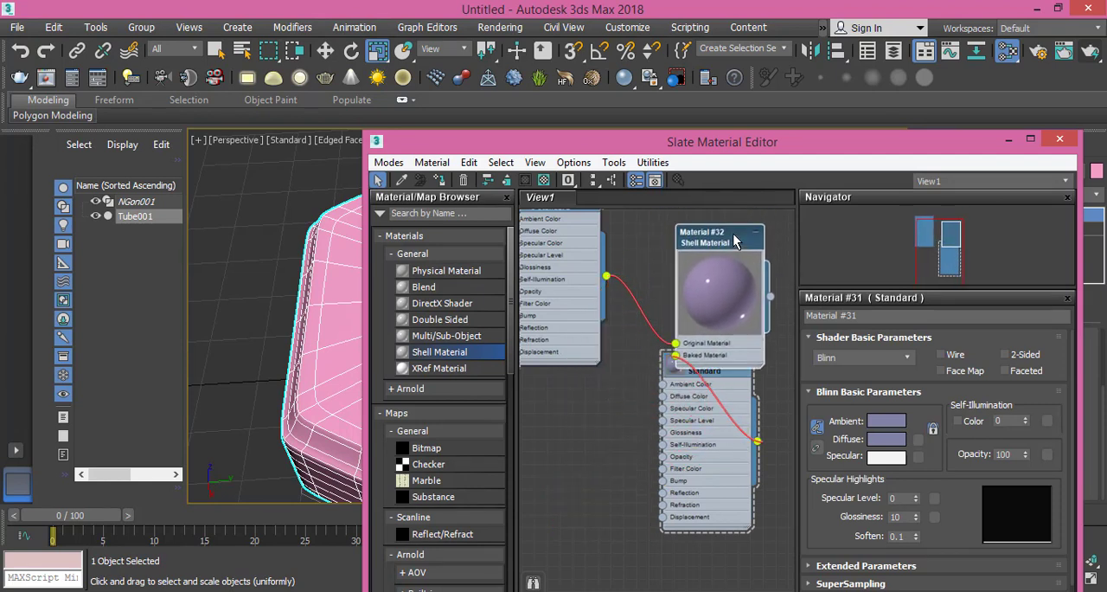
{"action": "mouse_move", "coordinate": [521, 254]}
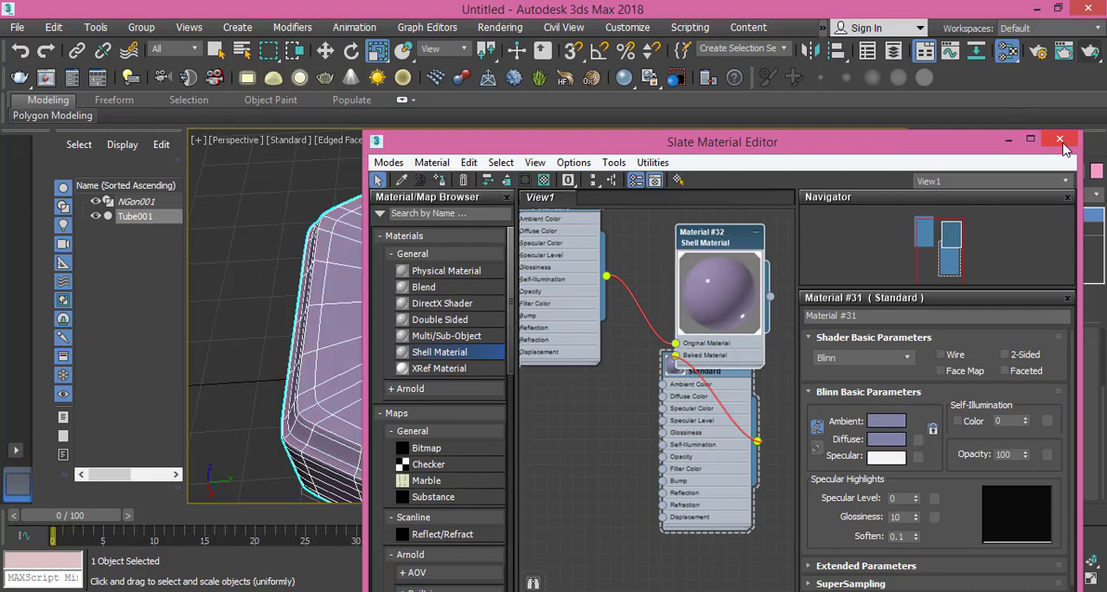
{"action": "left_click", "coordinate": [1060, 139]}
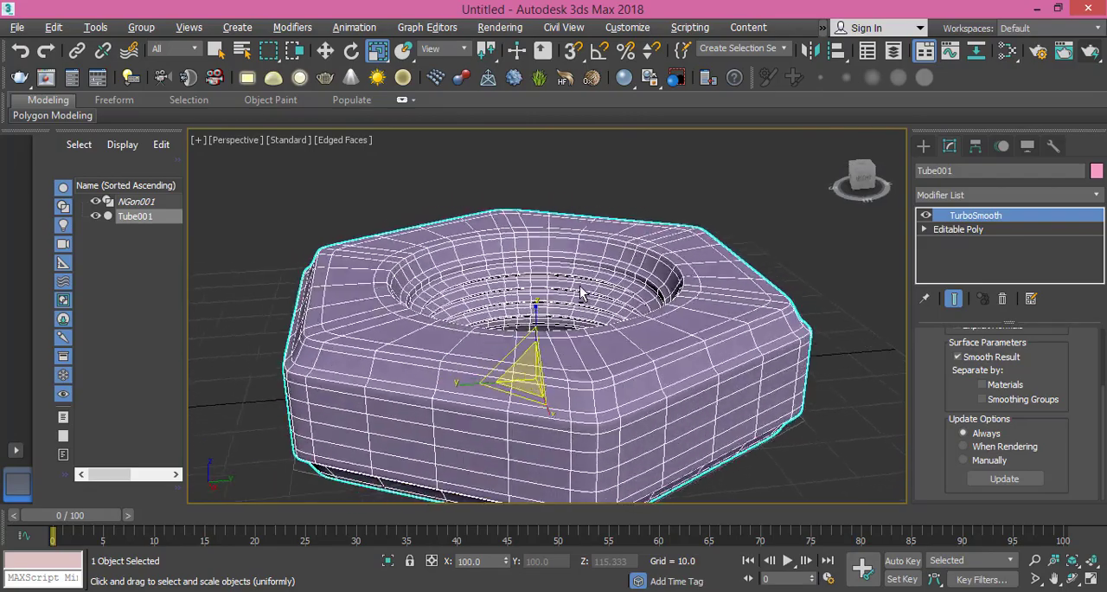
{"action": "left_click_drag", "start_coordinate": [580, 294], "coordinate": [528, 337]}
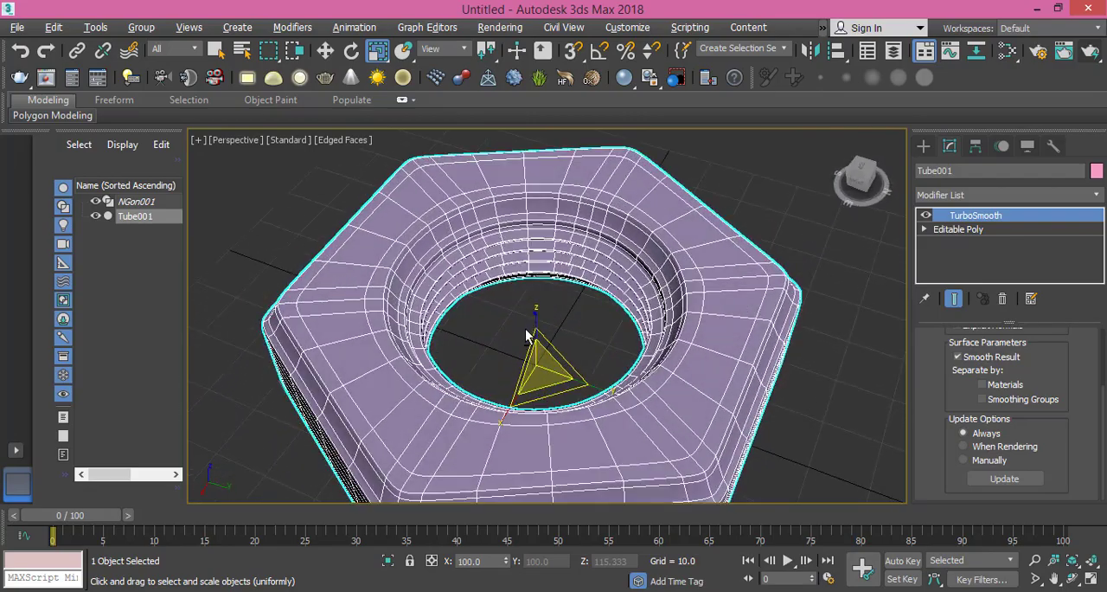